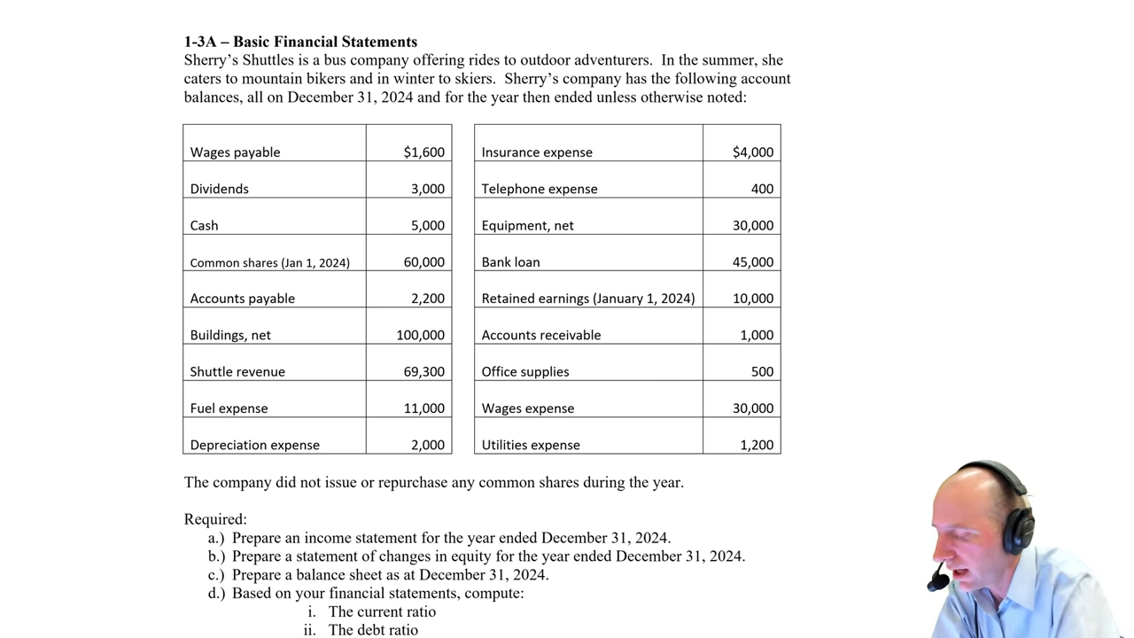
Step: Bring the account table into view and label Wages payable CL, Dividends Divs, Cash C
scroll("down", 3)
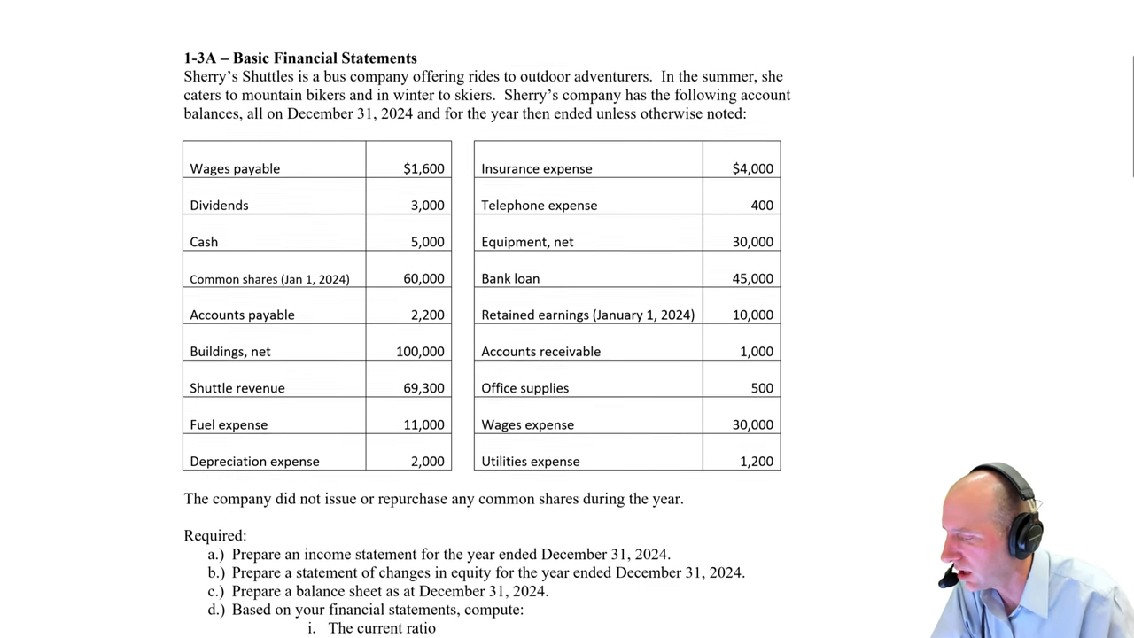
scroll("down", 3)
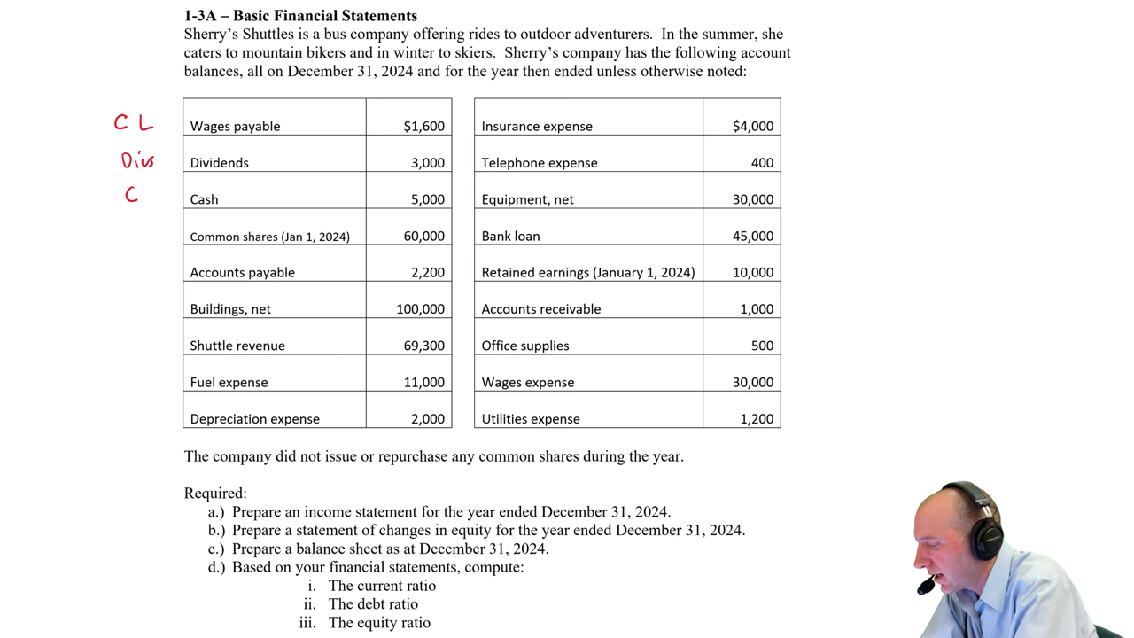
Step: Label left-column accounts CA, SE, CL, LTA, Rev, Exp, Exp, and Insurance expense Exp
type("A")
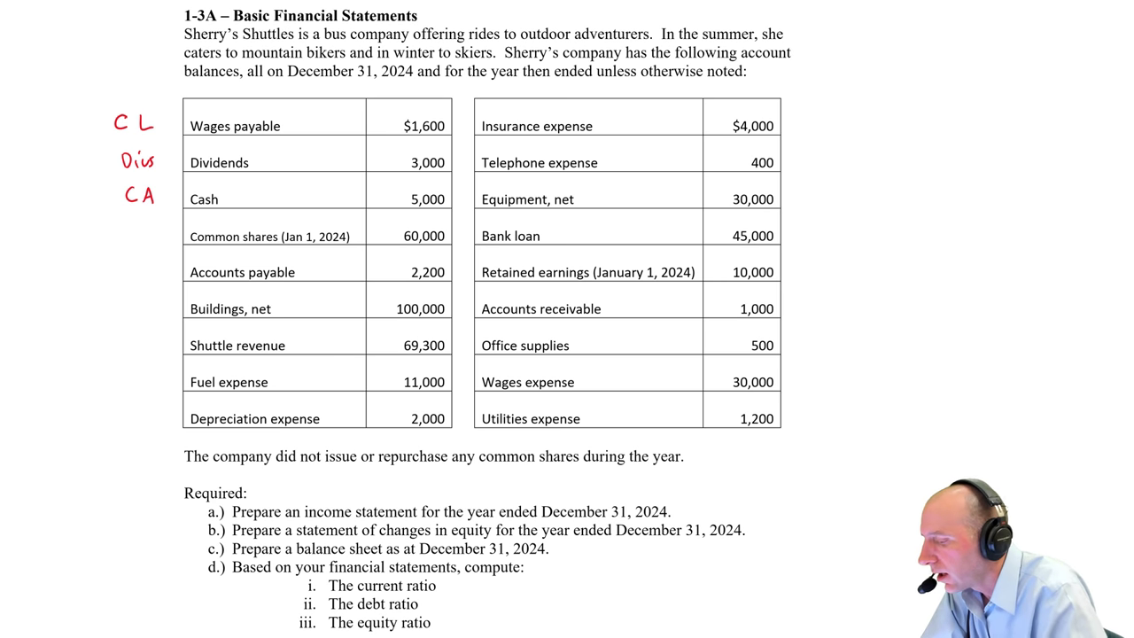
type("SC")
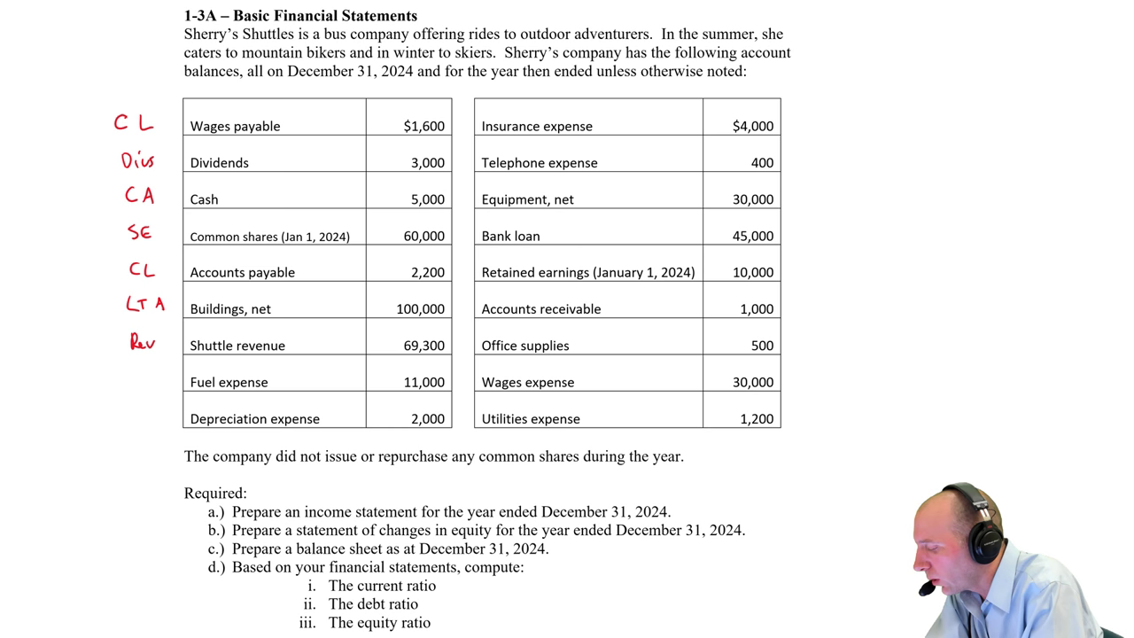
type("Exp")
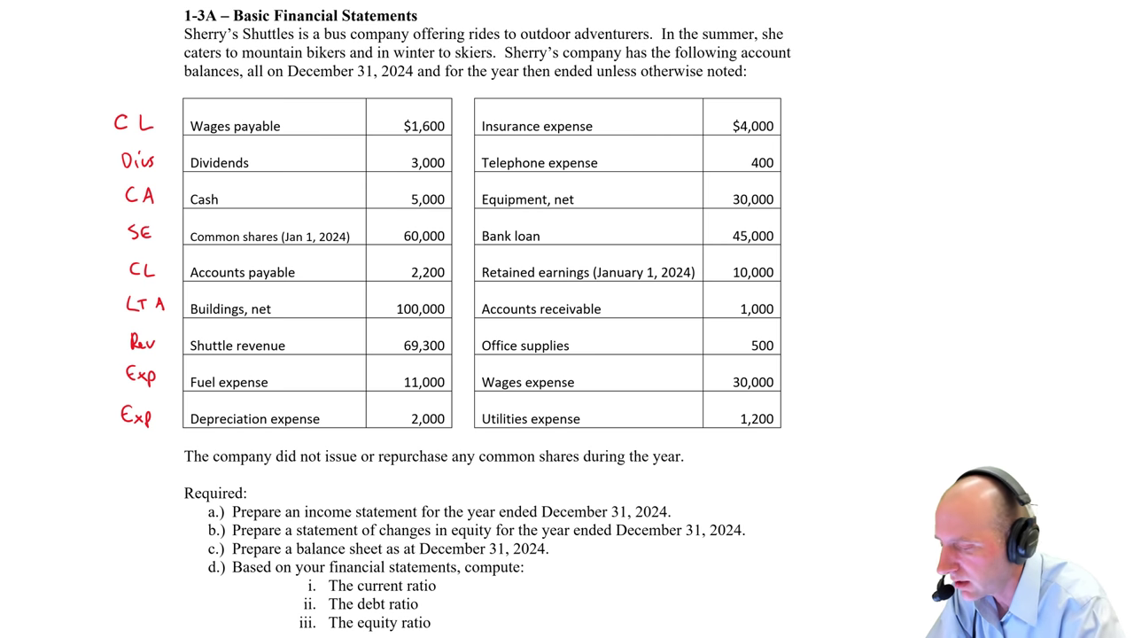
type("Exp")
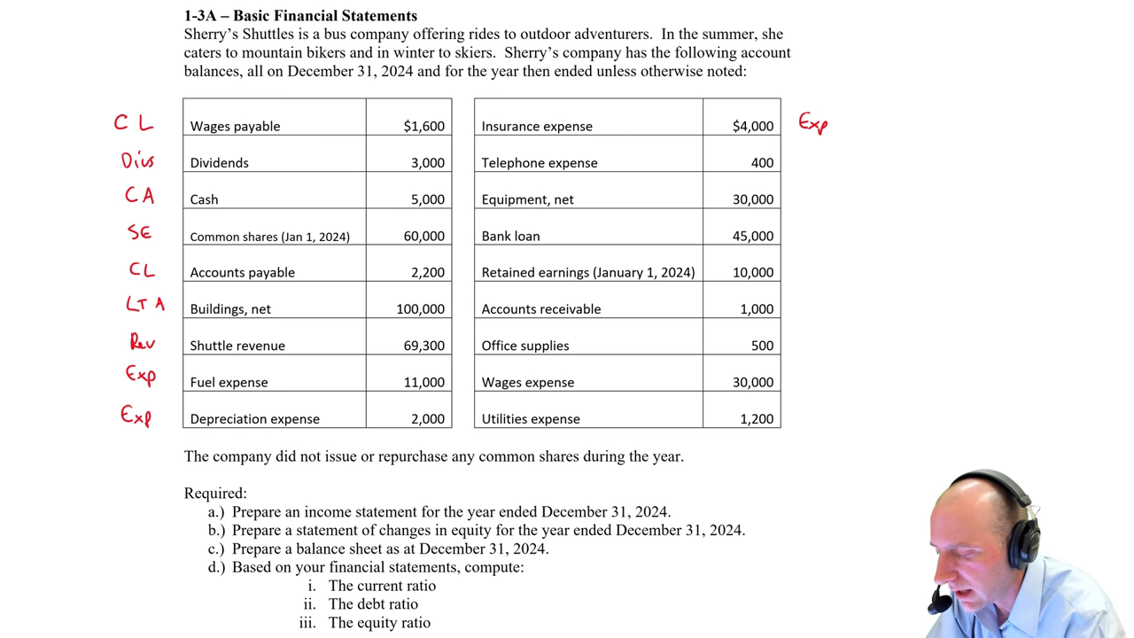
Step: Label Telephone Exp, Equipment LTA, Bank loan LTL, Retained earnings SE, receivables and supplies CA
type("Exp")
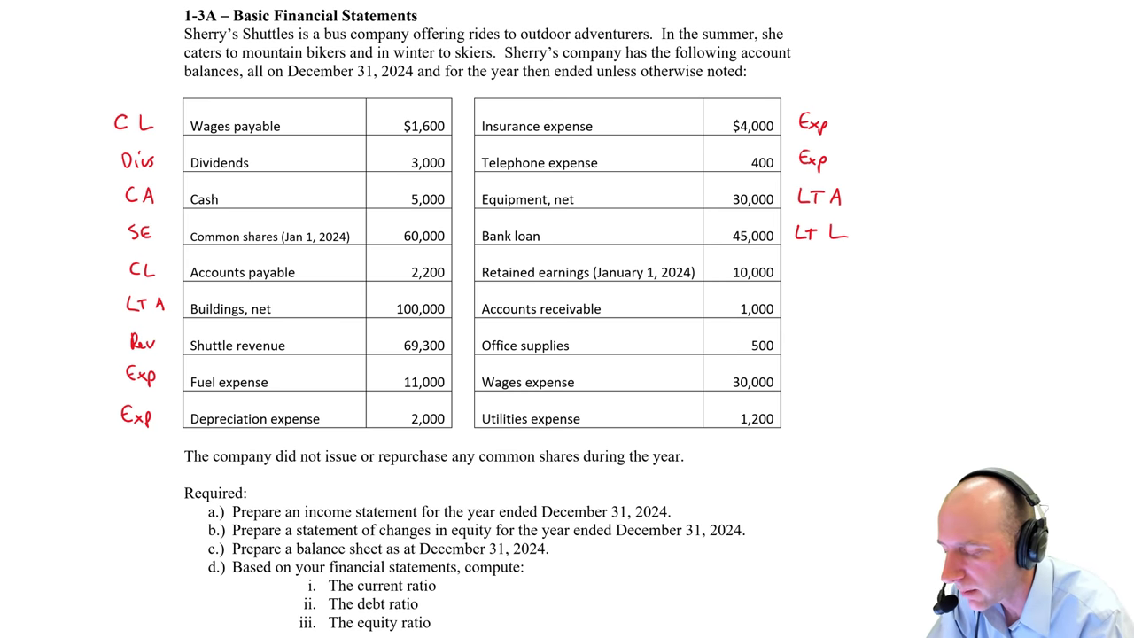
type("SE")
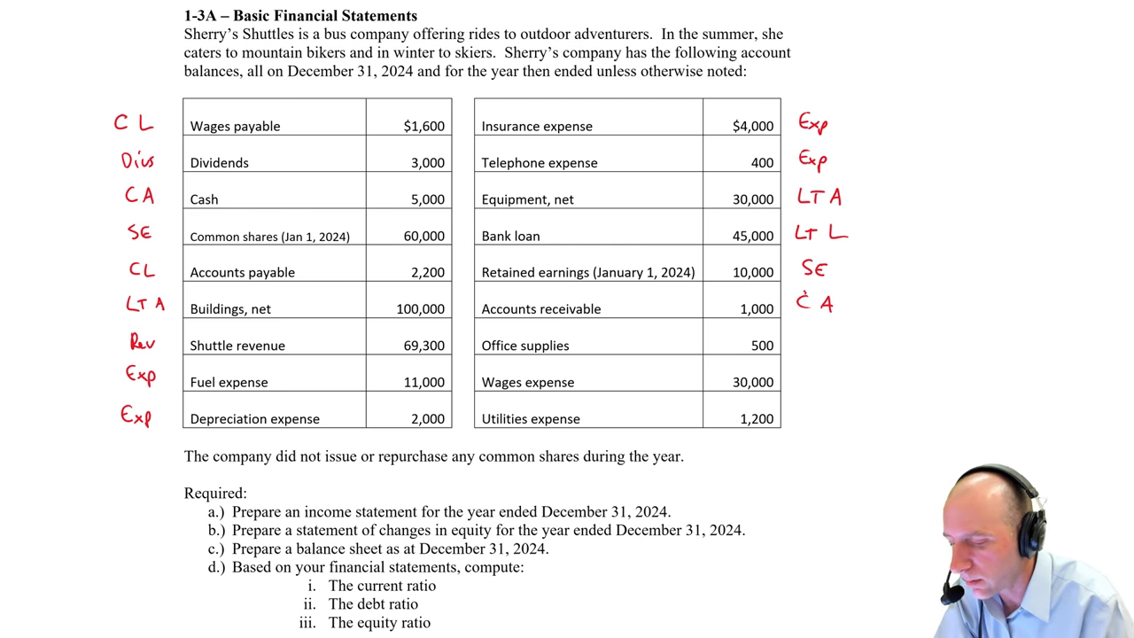
type("CA")
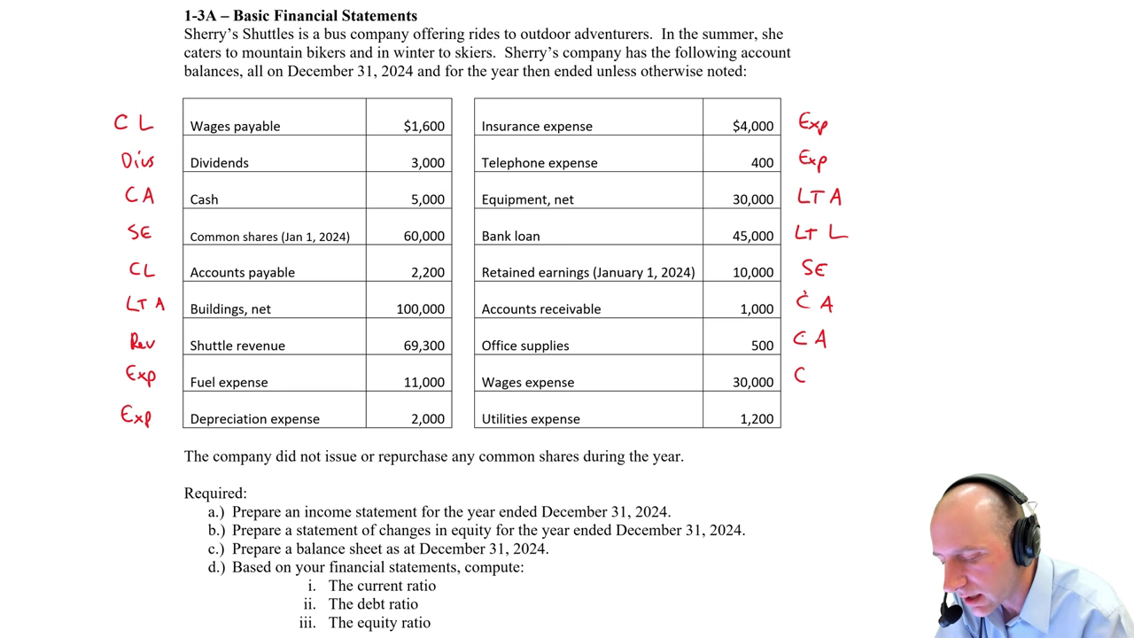
type("Exp")
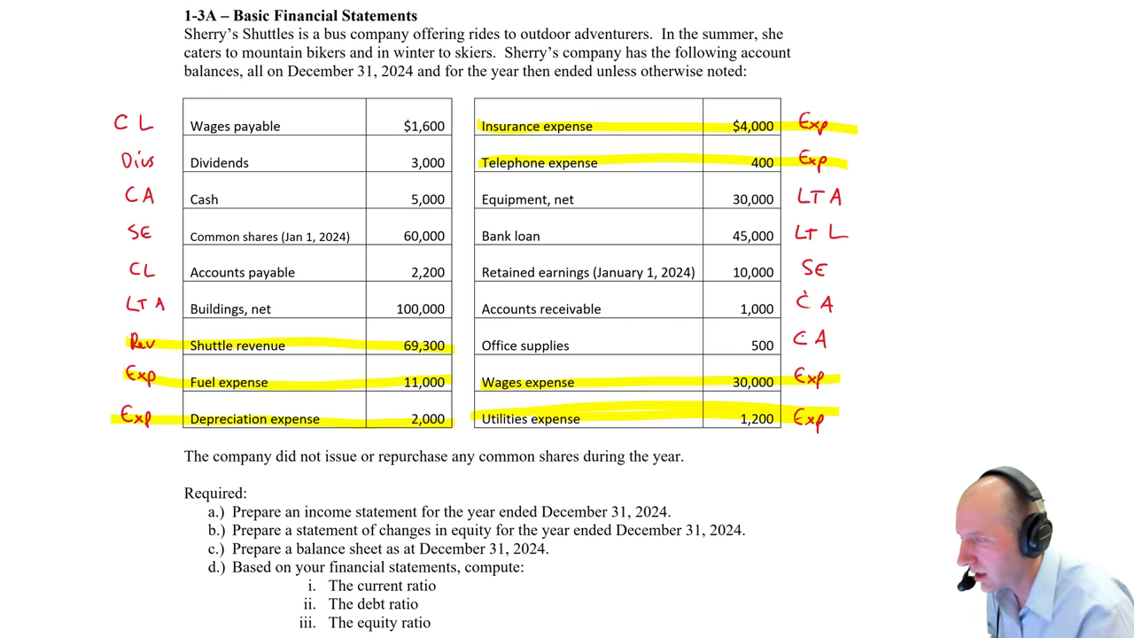
Step: Handwrite the heading 'Sherry's Shuttles – Income Statement' in the blank space below
scroll("down", 3)
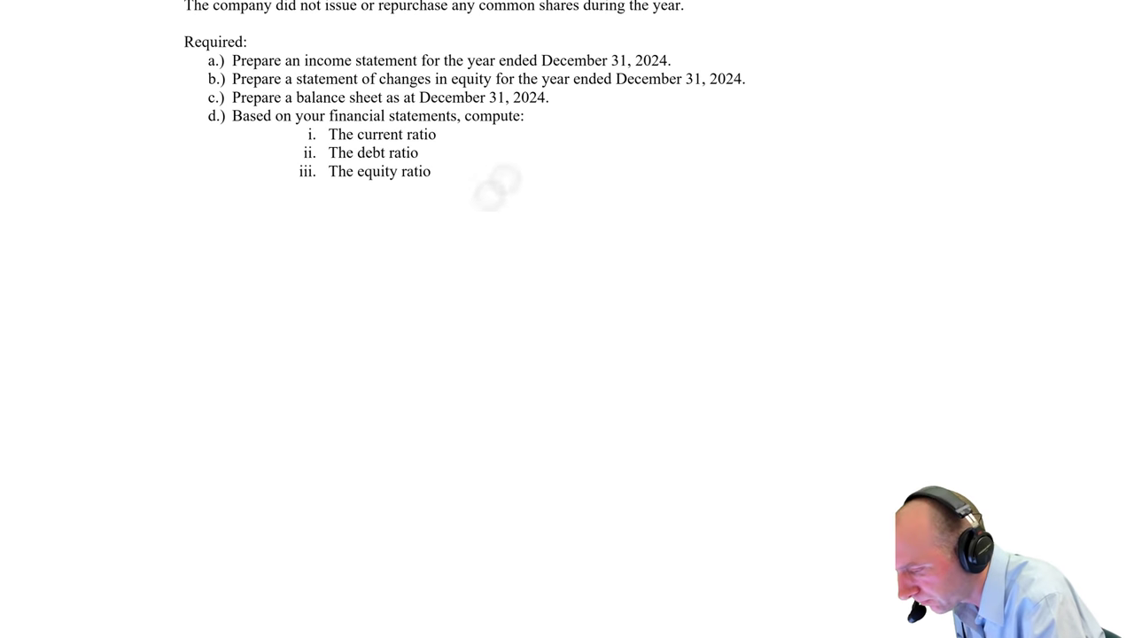
type("Sher")
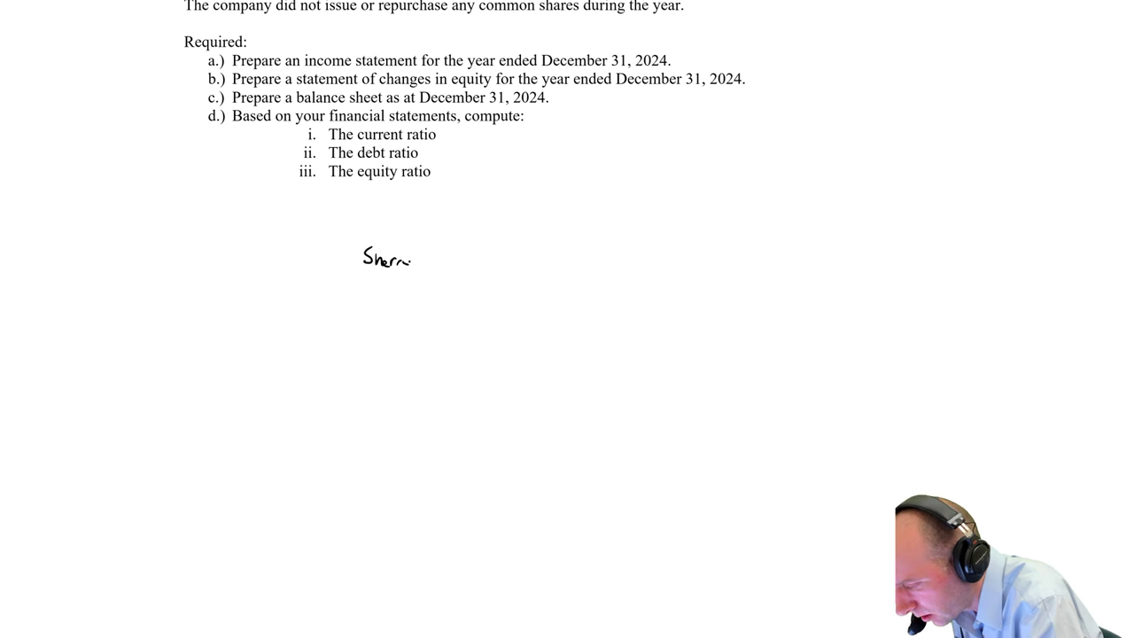
type("Sherry's Sl")
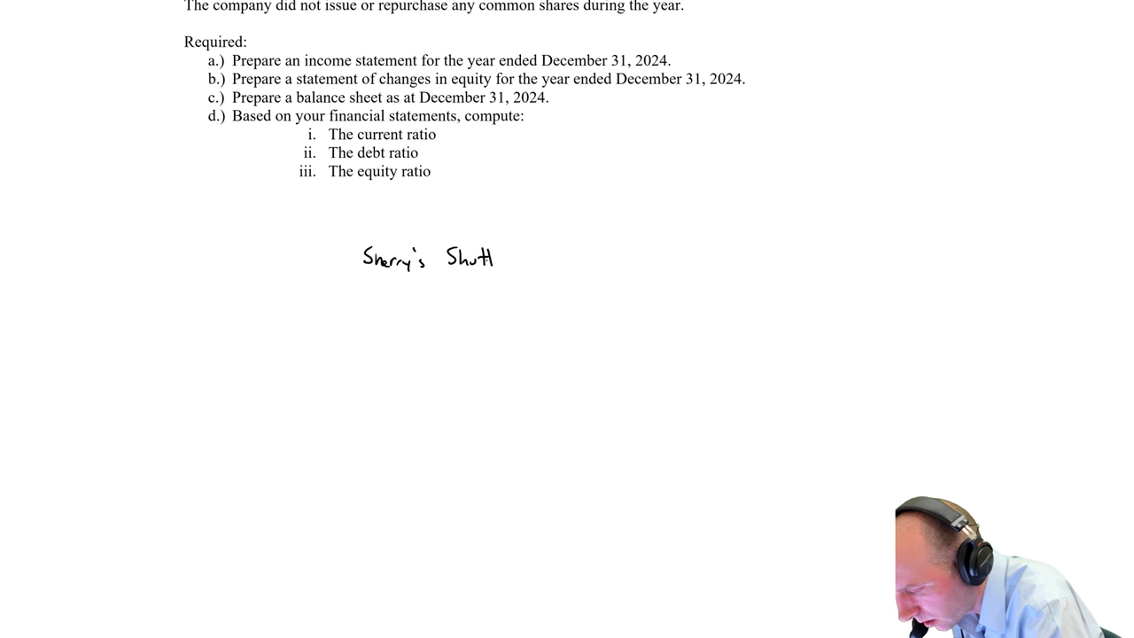
type("les")
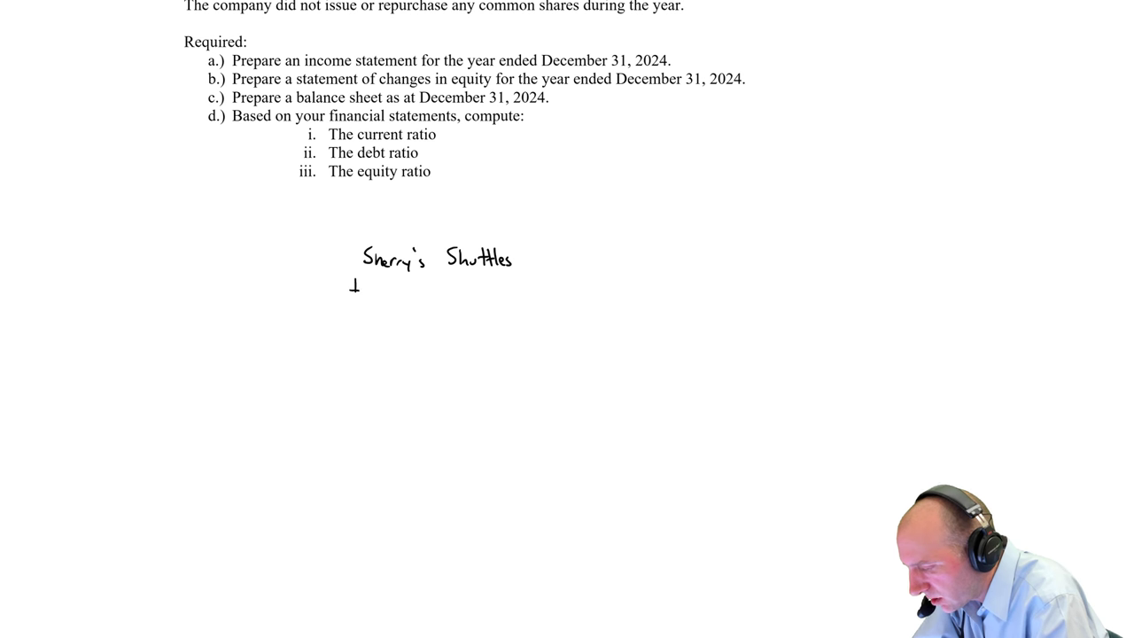
type("Income")
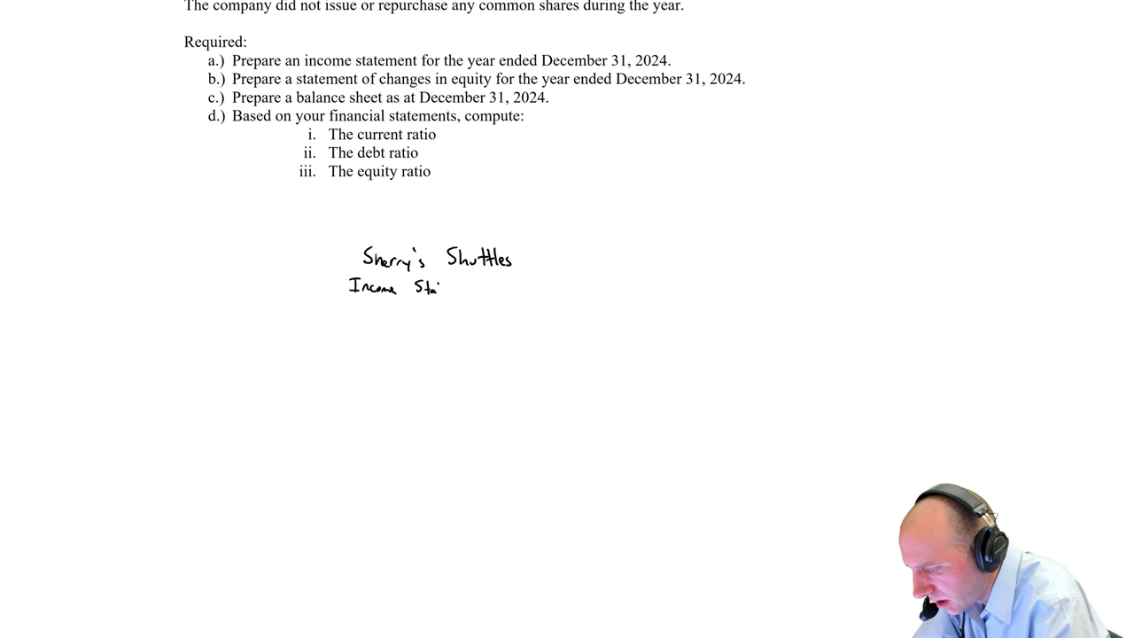
type("Statement")
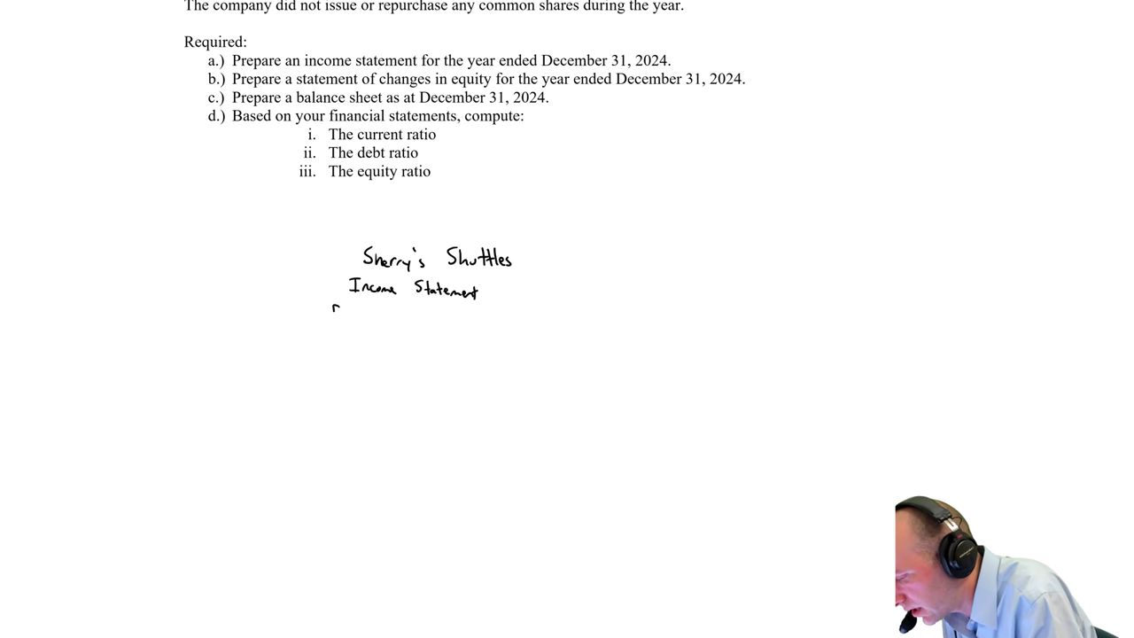
Step: Add 'For the Year Ended Dec 31, 2024' beneath the income statement heading
type("for th")
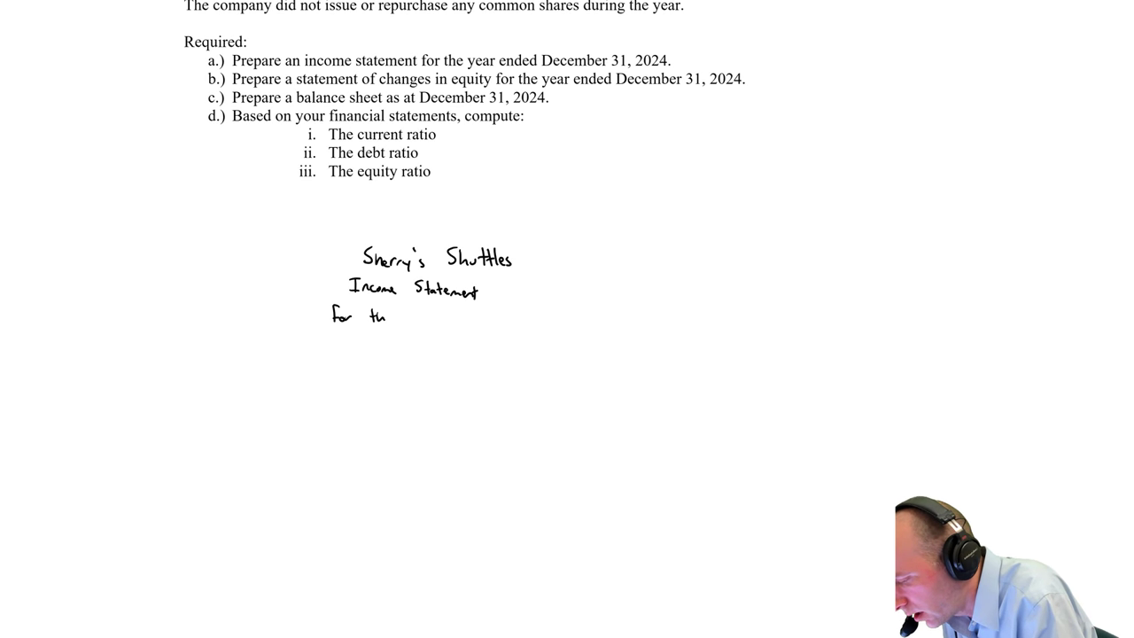
type("the Year")
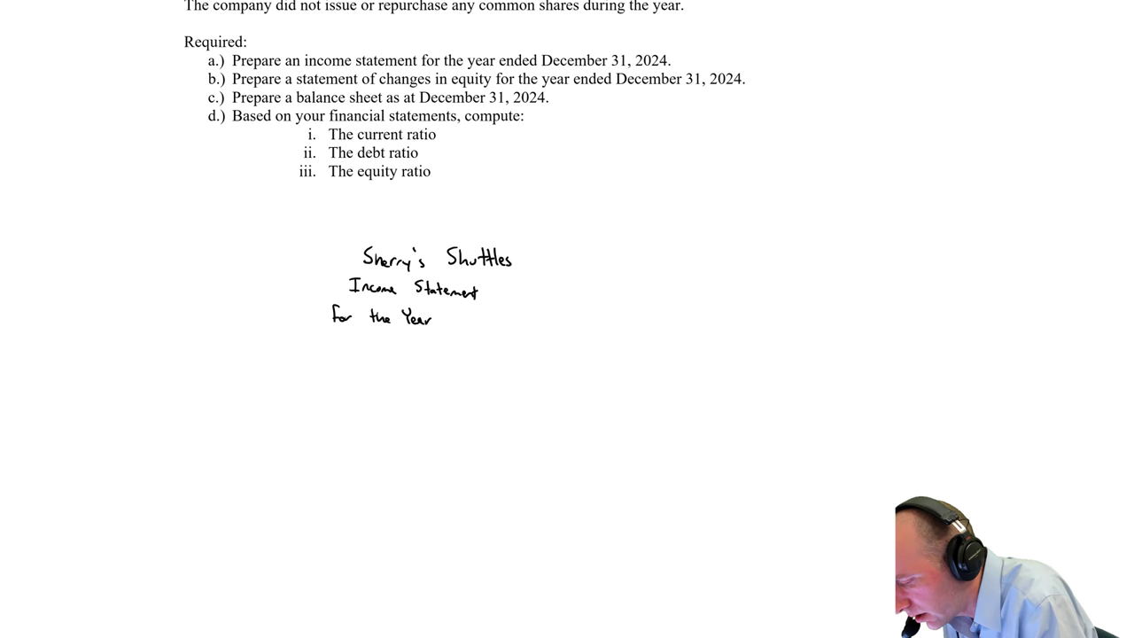
type("Ended")
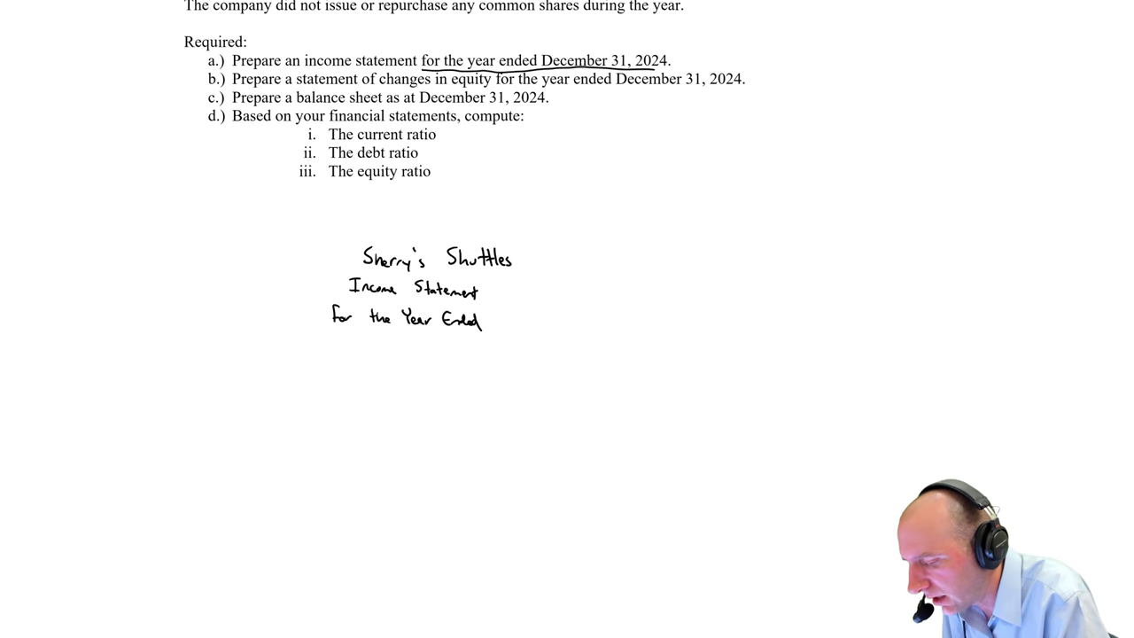
type("Dec")
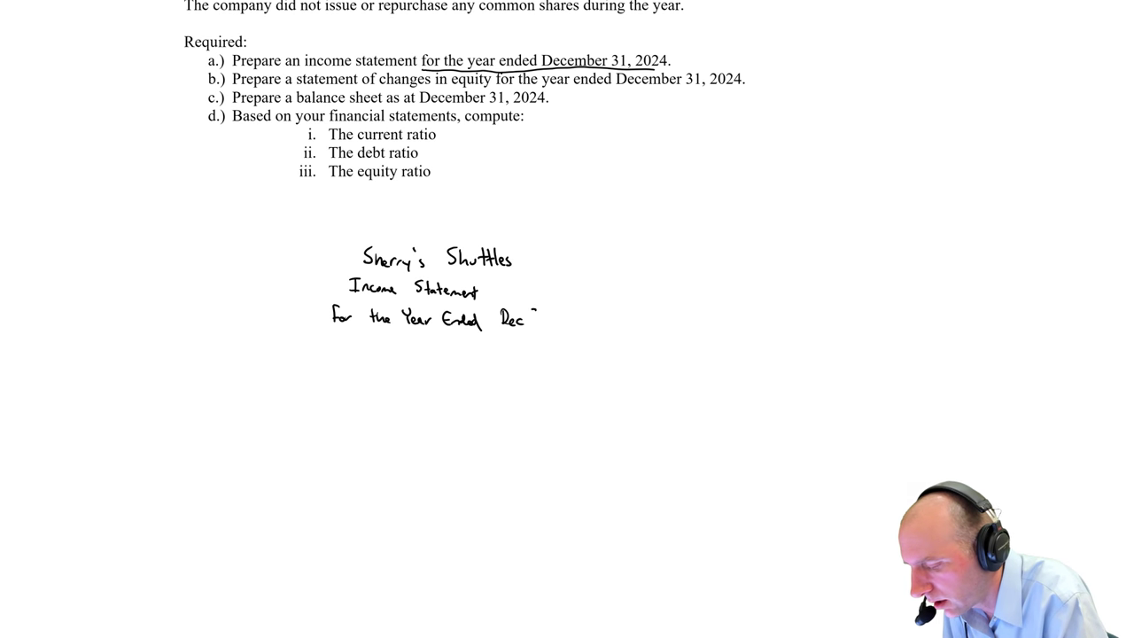
type("31, 2024")
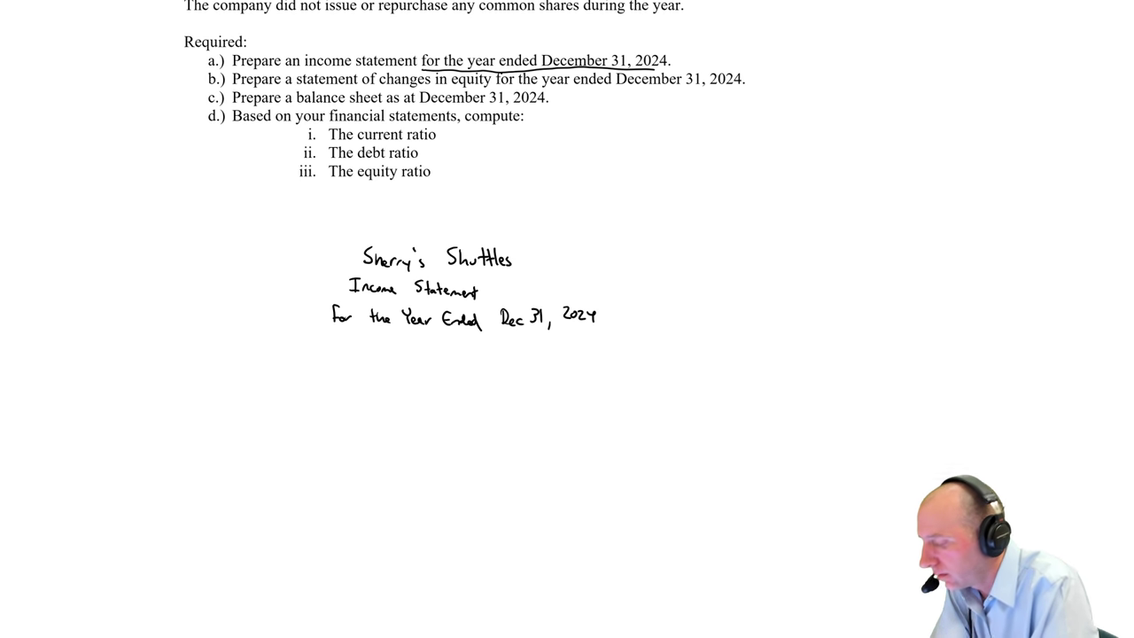
Step: Write the Revenues heading and circle the 69,300 shuttle revenue in the table
type("Rev.")
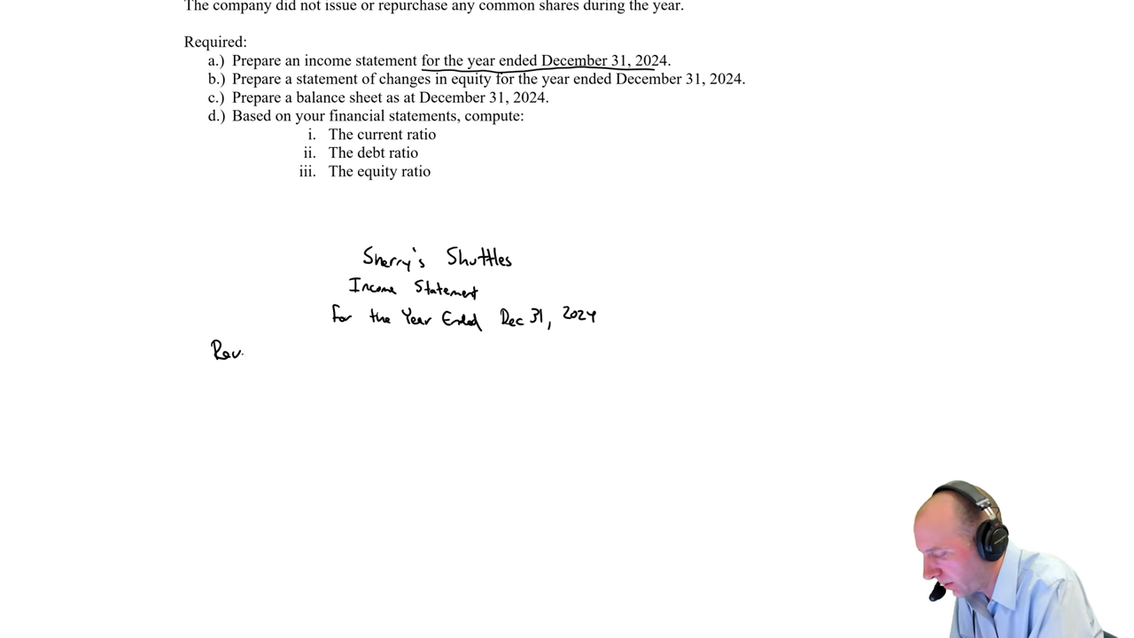
type("Revenues")
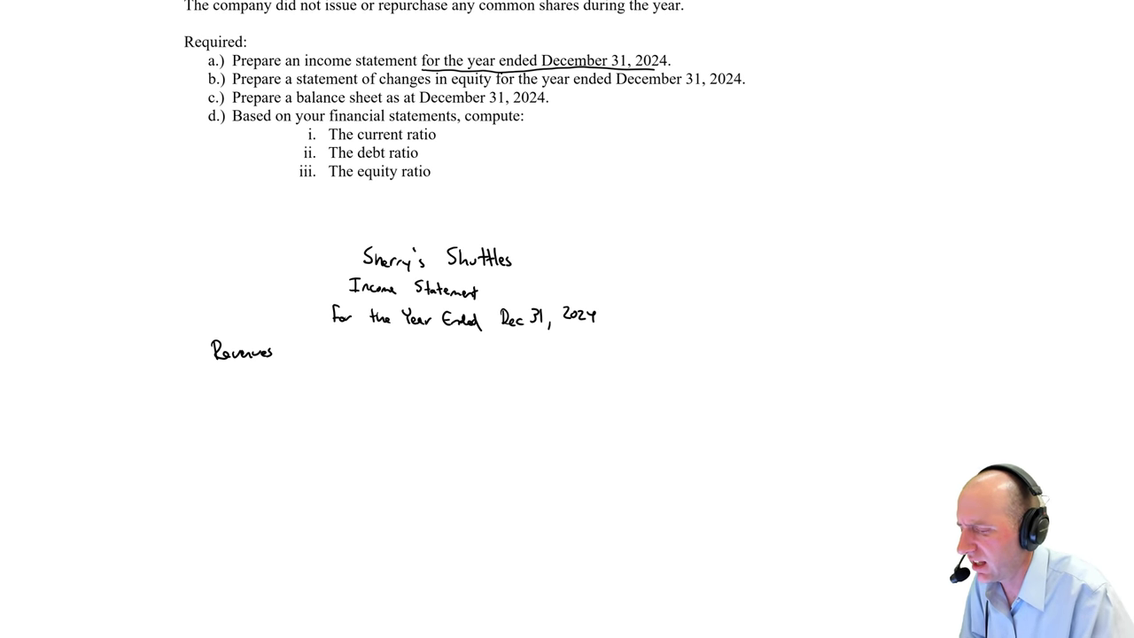
scroll("down", 3)
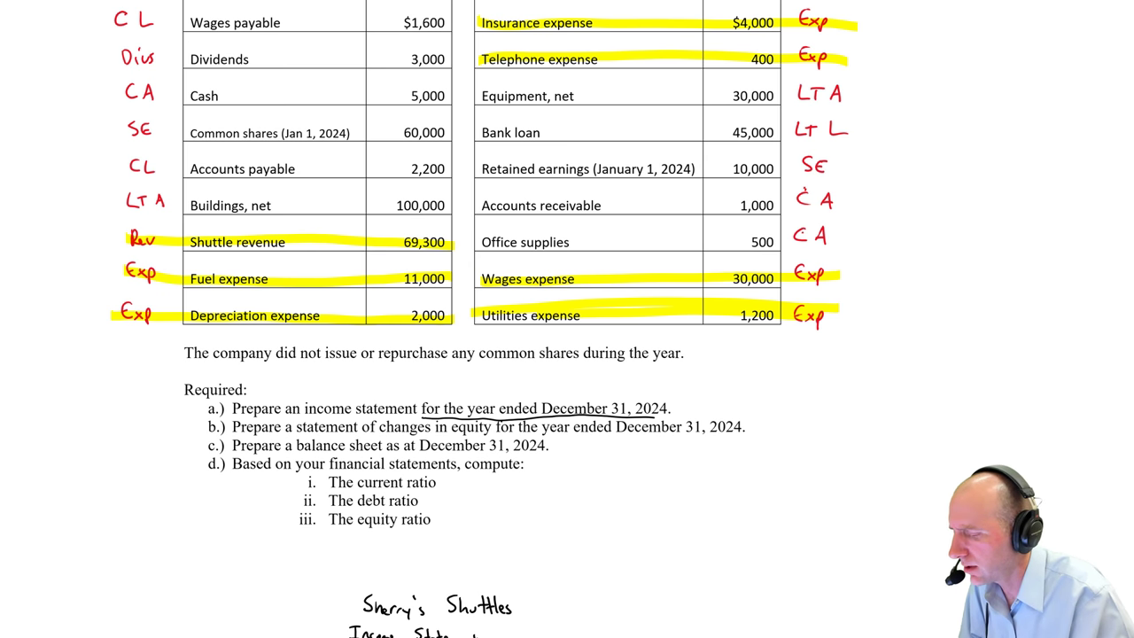
left_click_drag(390, 242, 460, 242)
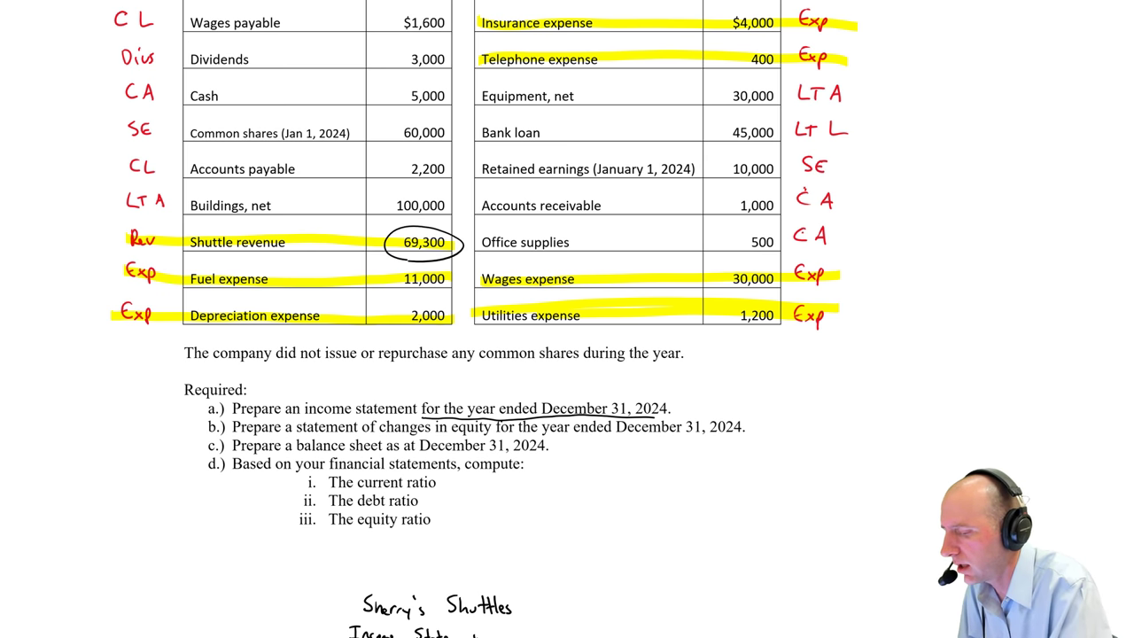
scroll("down", 3)
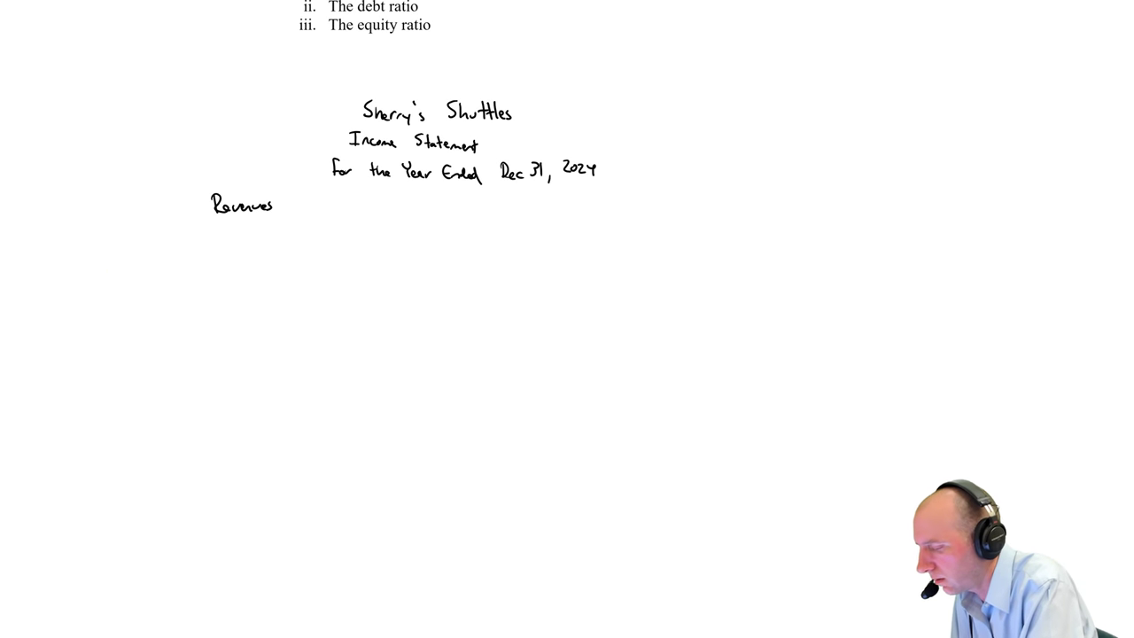
Step: List 'Shuttle revenue' with the amount 69,300 under Revenues
type("Shu")
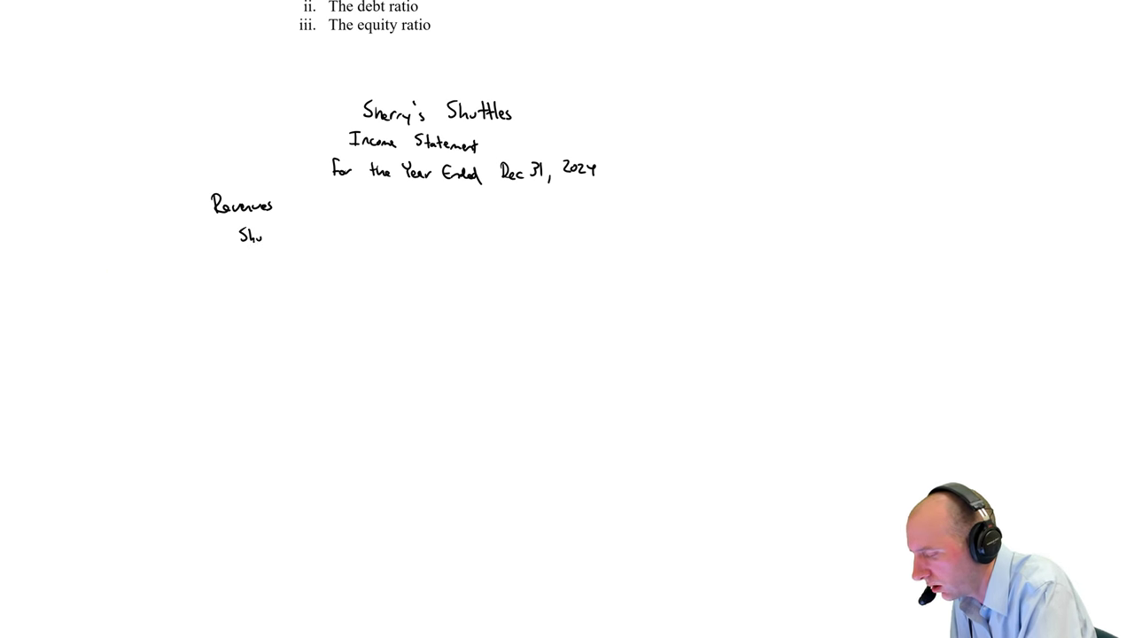
type("ttle")
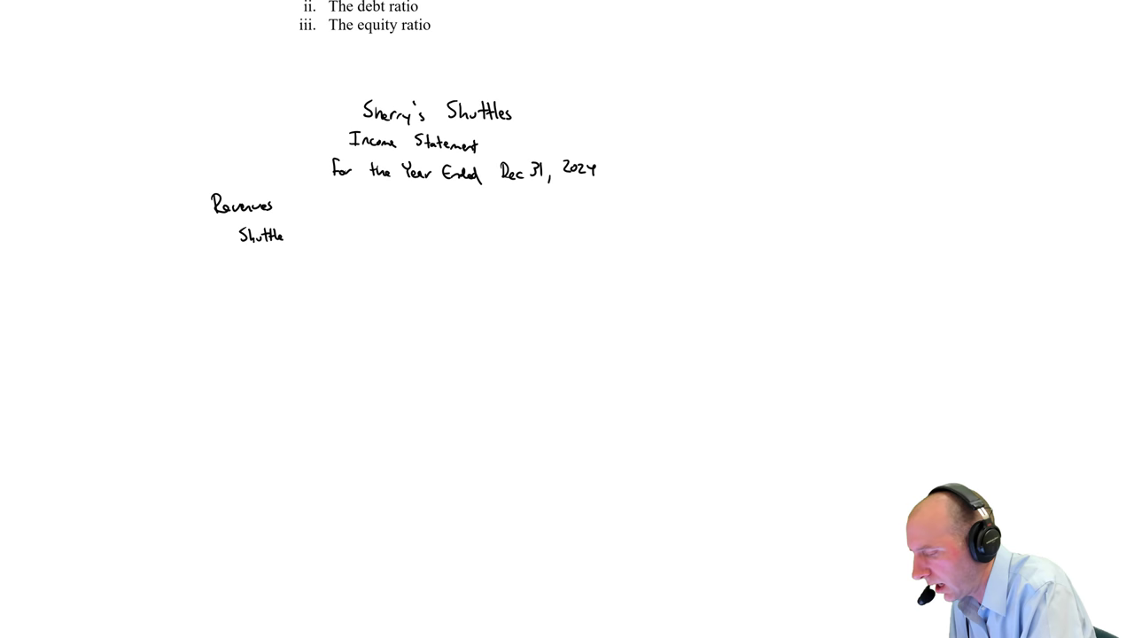
type("reven")
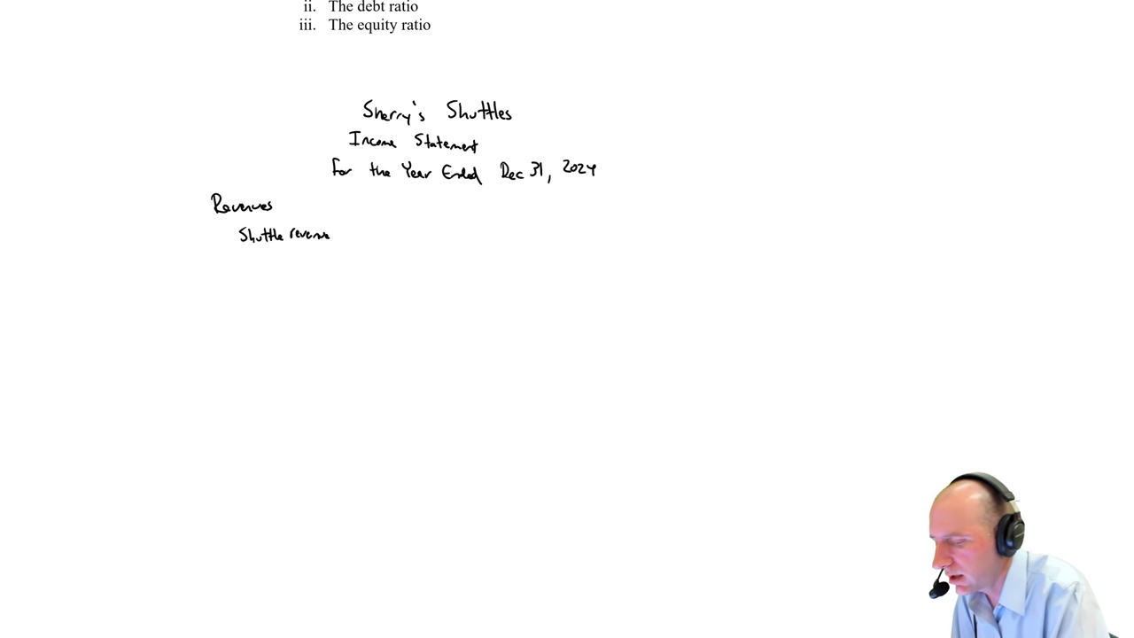
type("69")
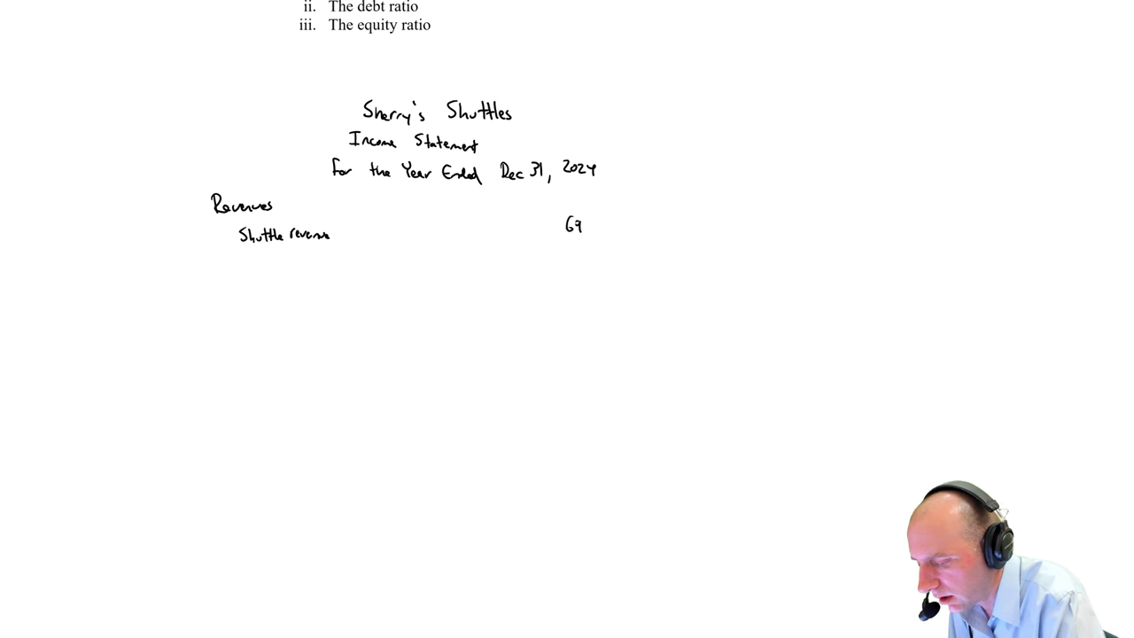
type(",300")
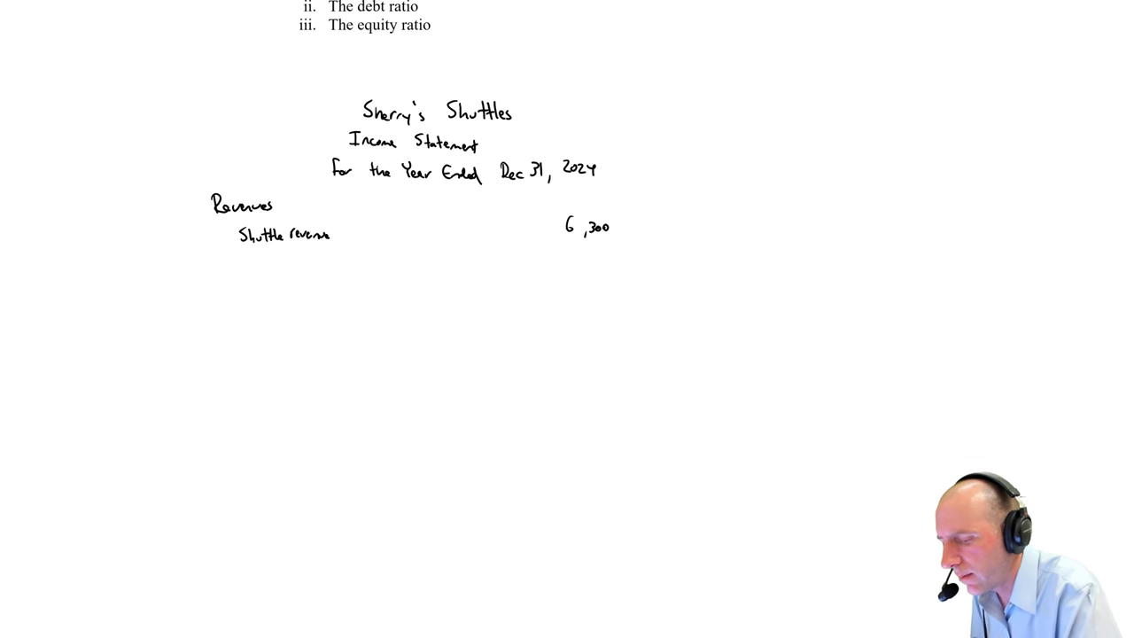
type("1")
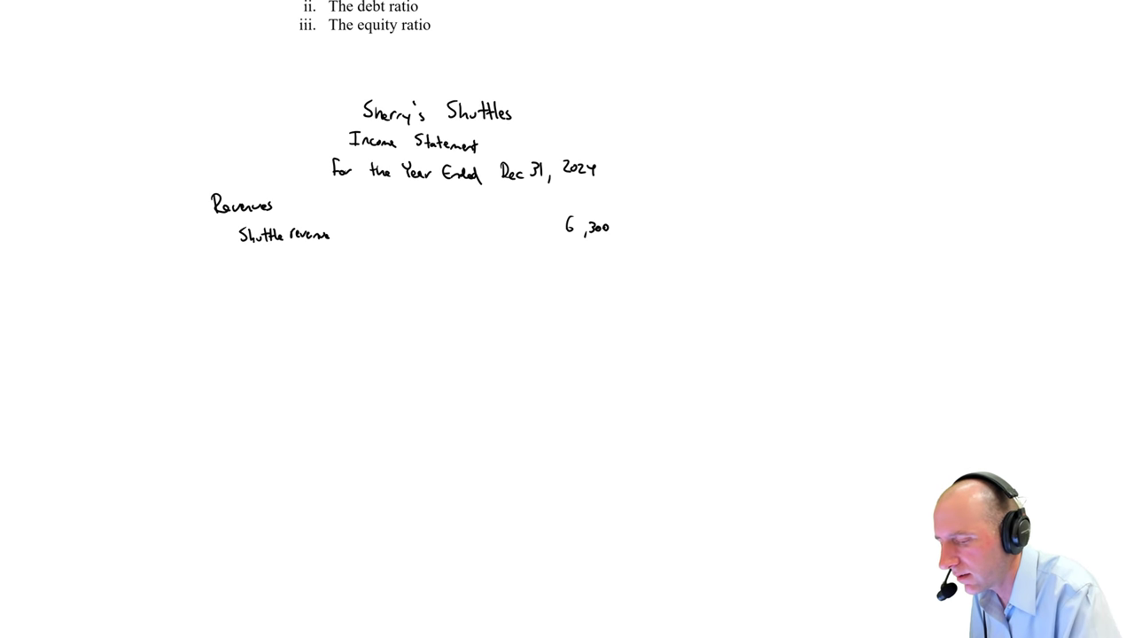
type("9")
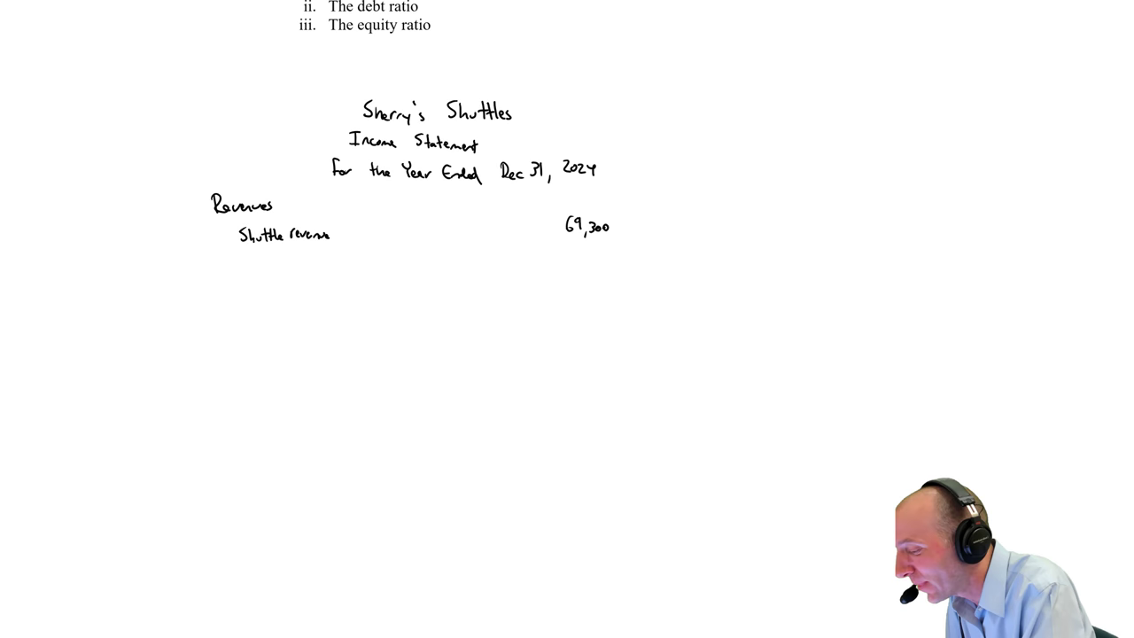
Step: Write the 'Expenses' heading and a 'fuel expense' line, then review the expense accounts above
type("E,")
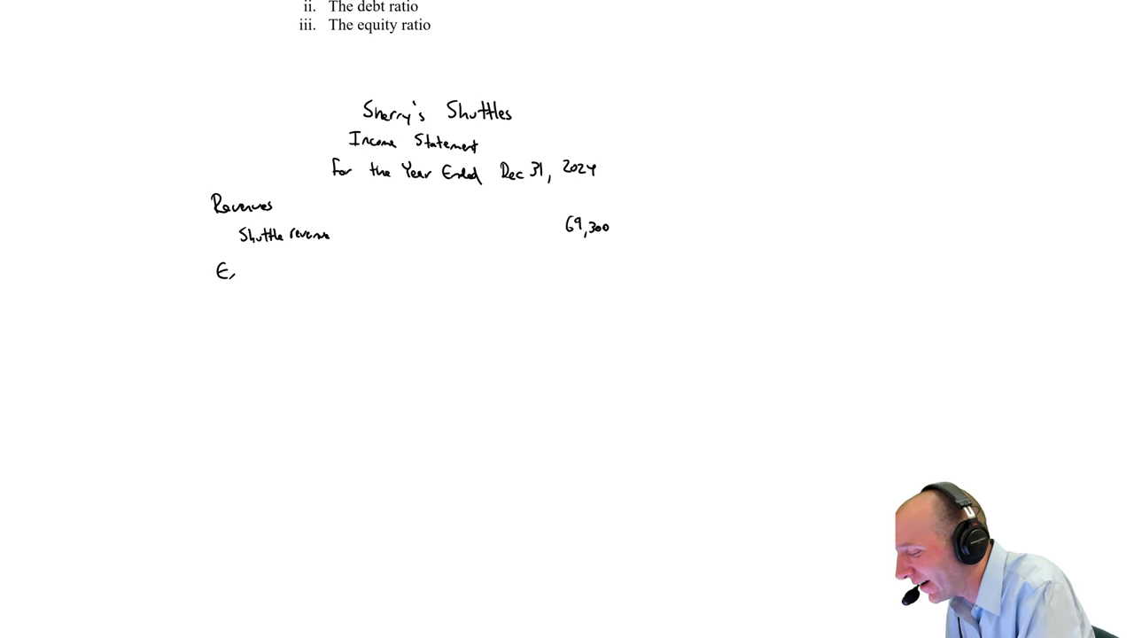
type("Expenses")
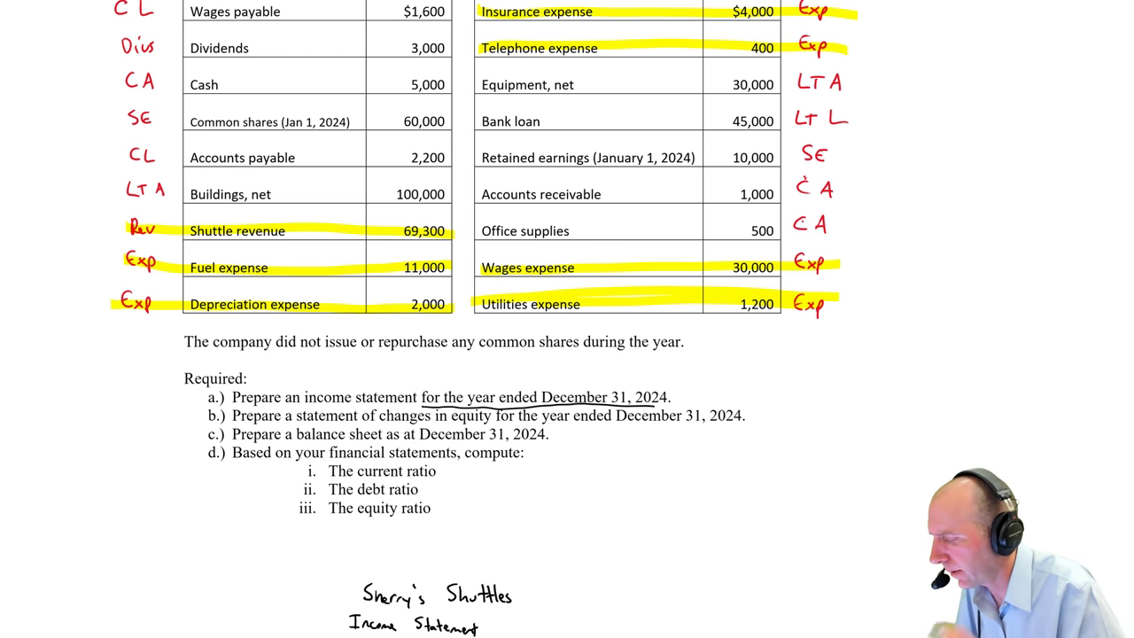
scroll("down", 3)
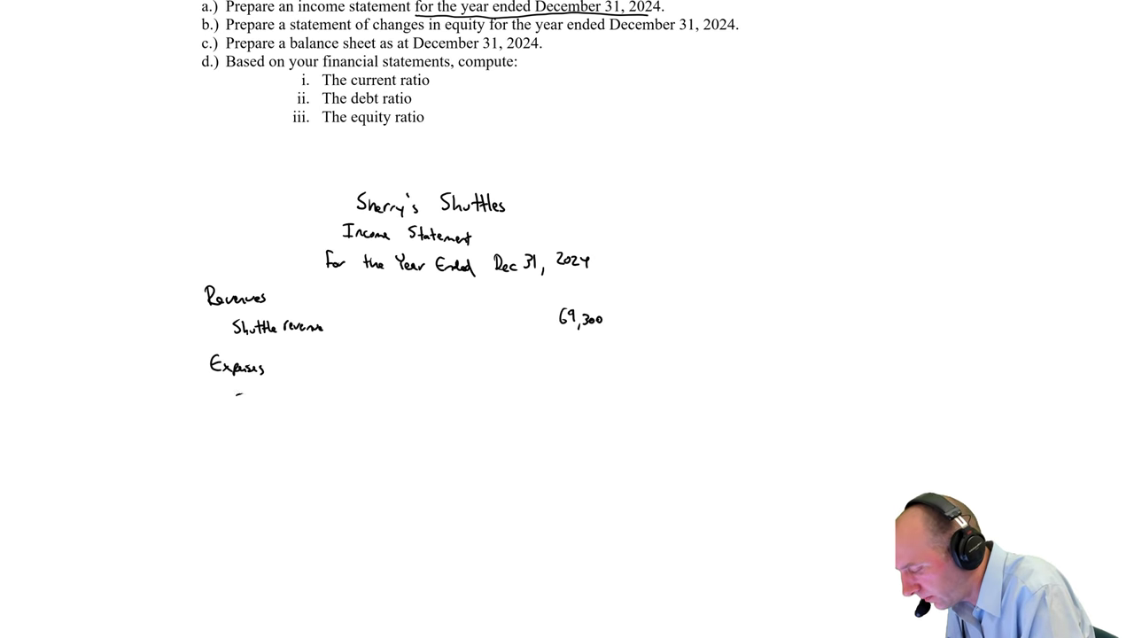
type("fuel")
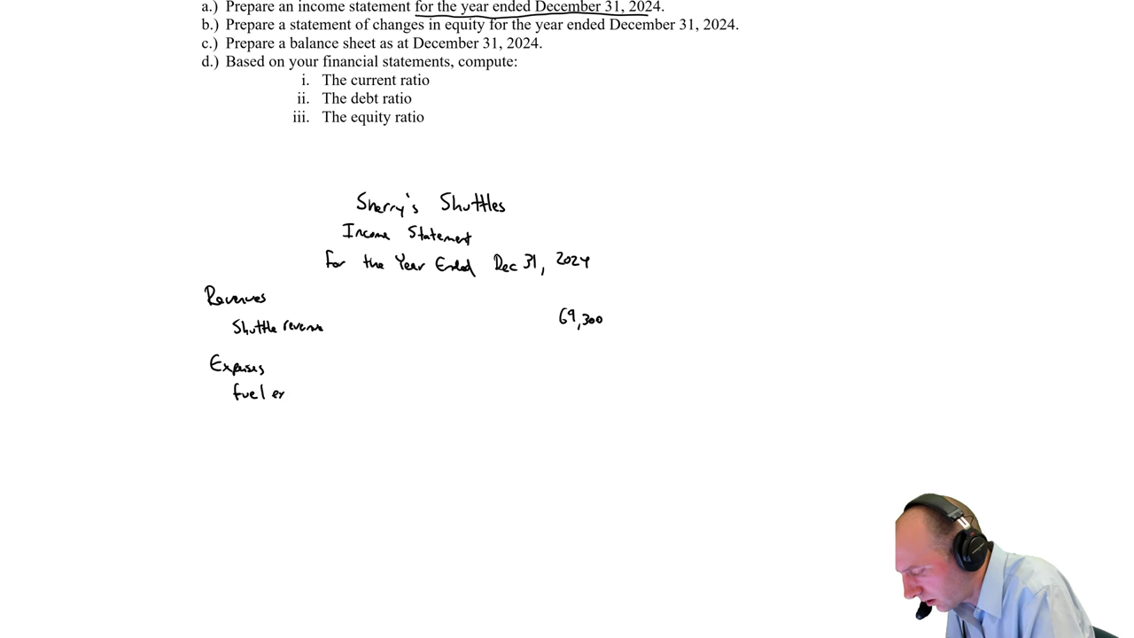
type("expense")
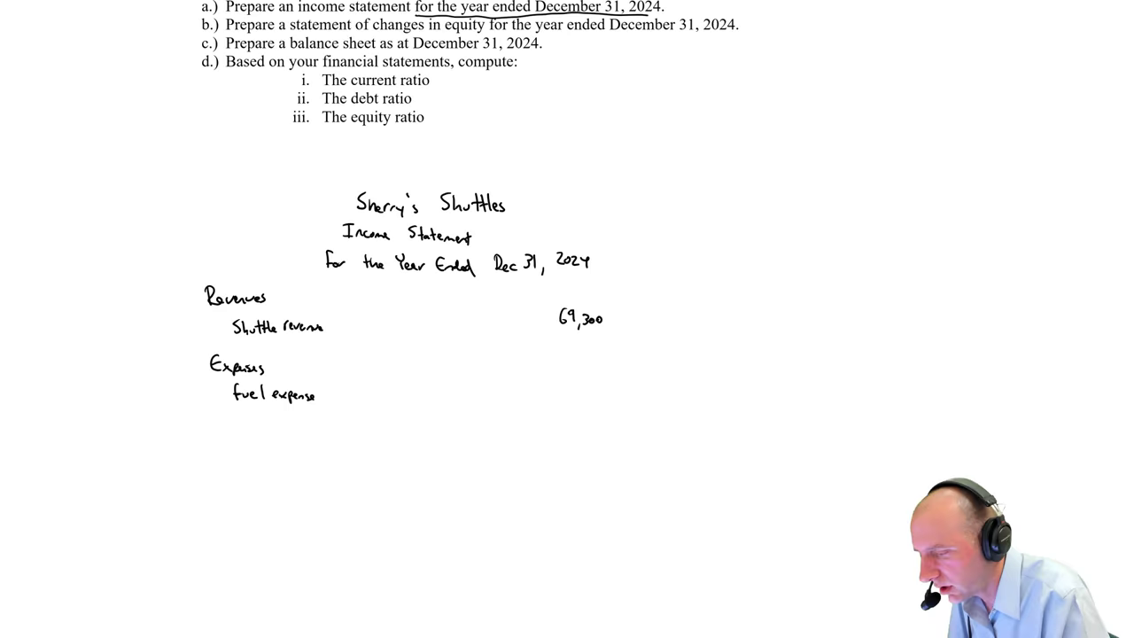
scroll("down", 3)
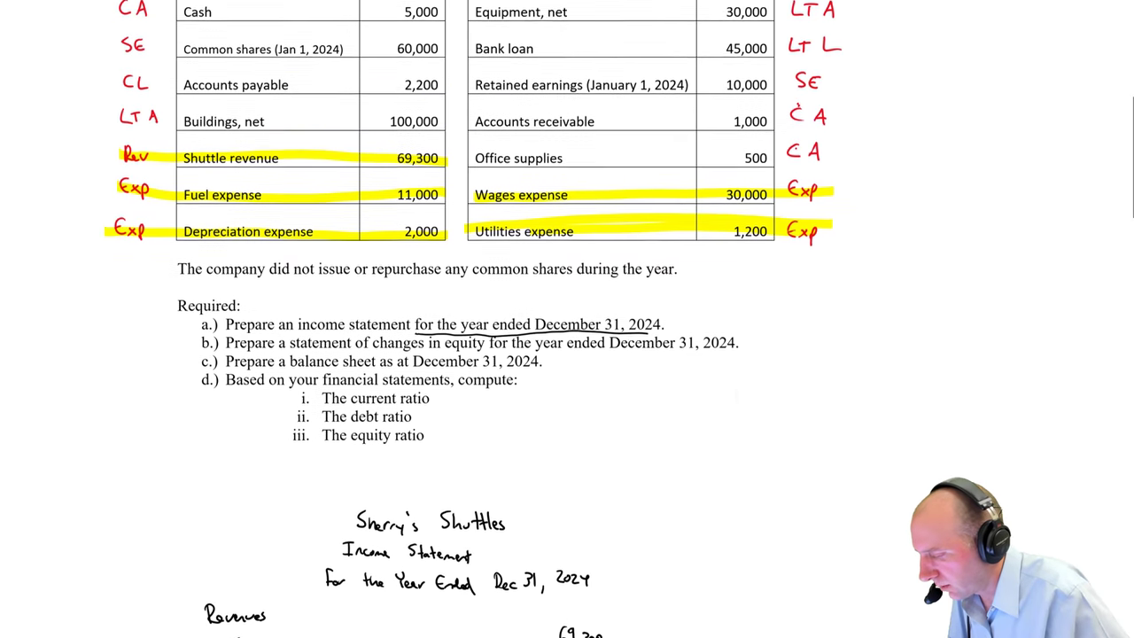
scroll("down", 3)
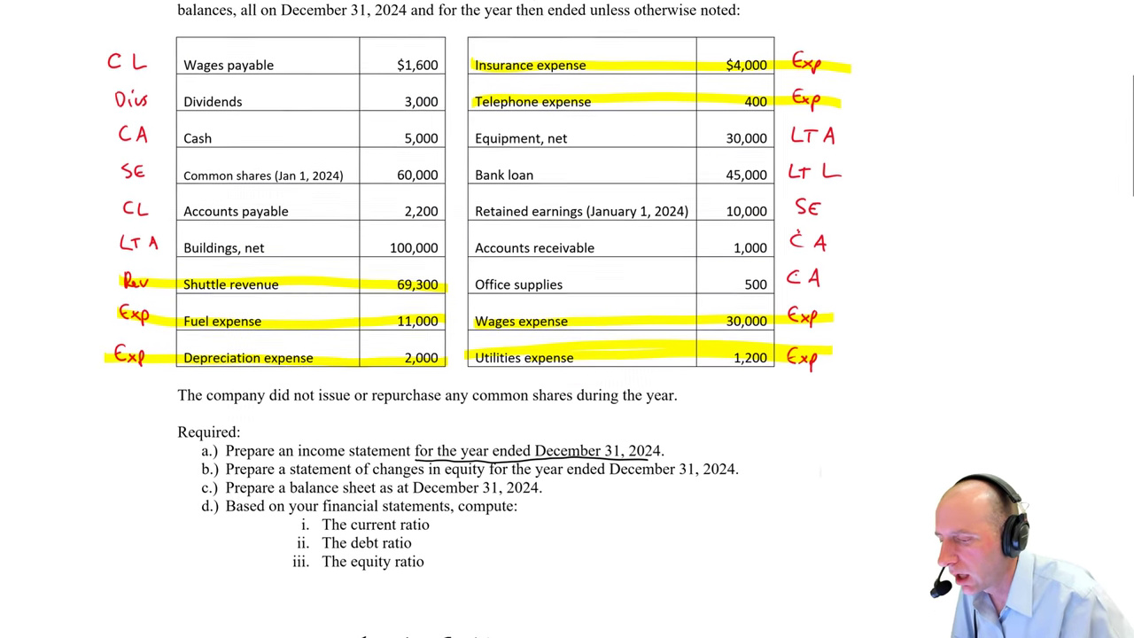
scroll("down", 3)
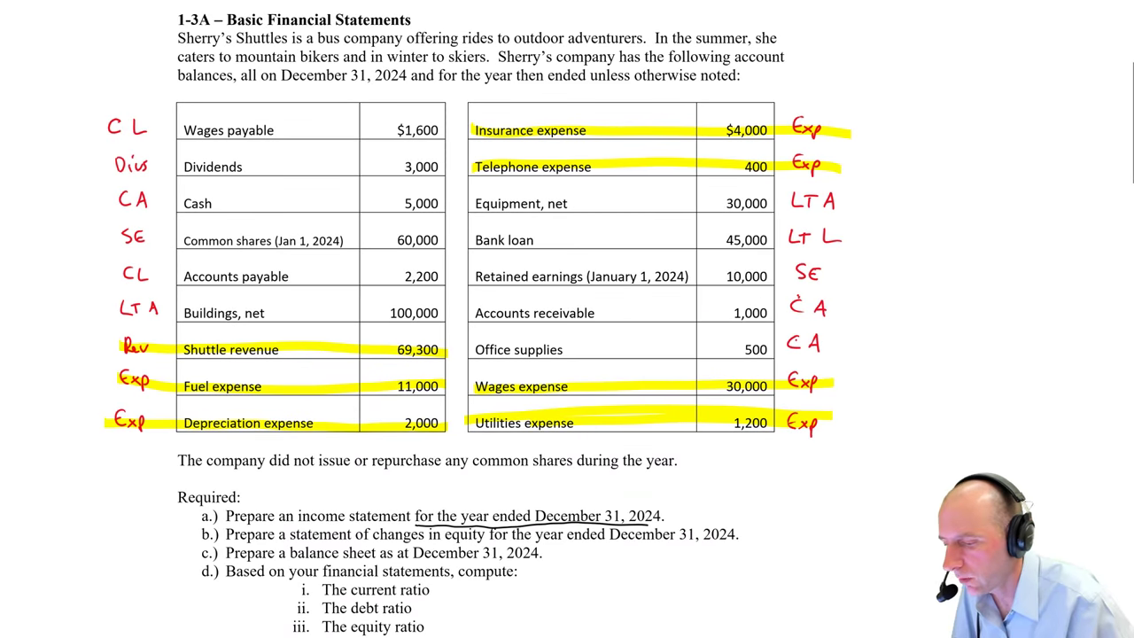
Step: Record depreciation 2,000, insurance 4,000 and telephone 400, and begin the Total expenses line
scroll("down", 3)
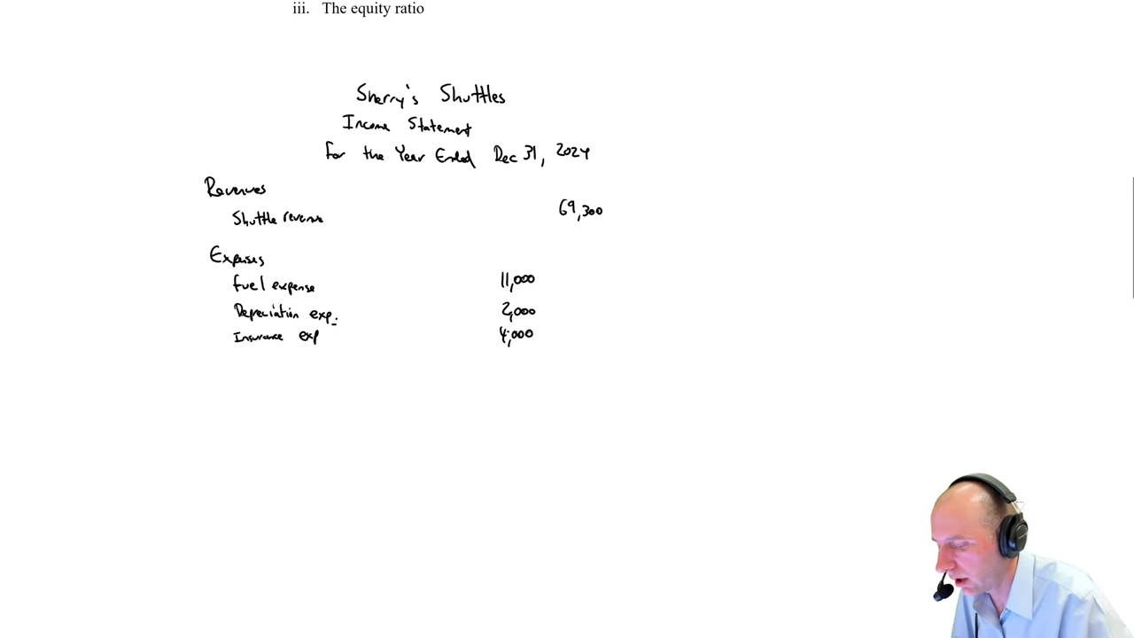
type("Telephone")
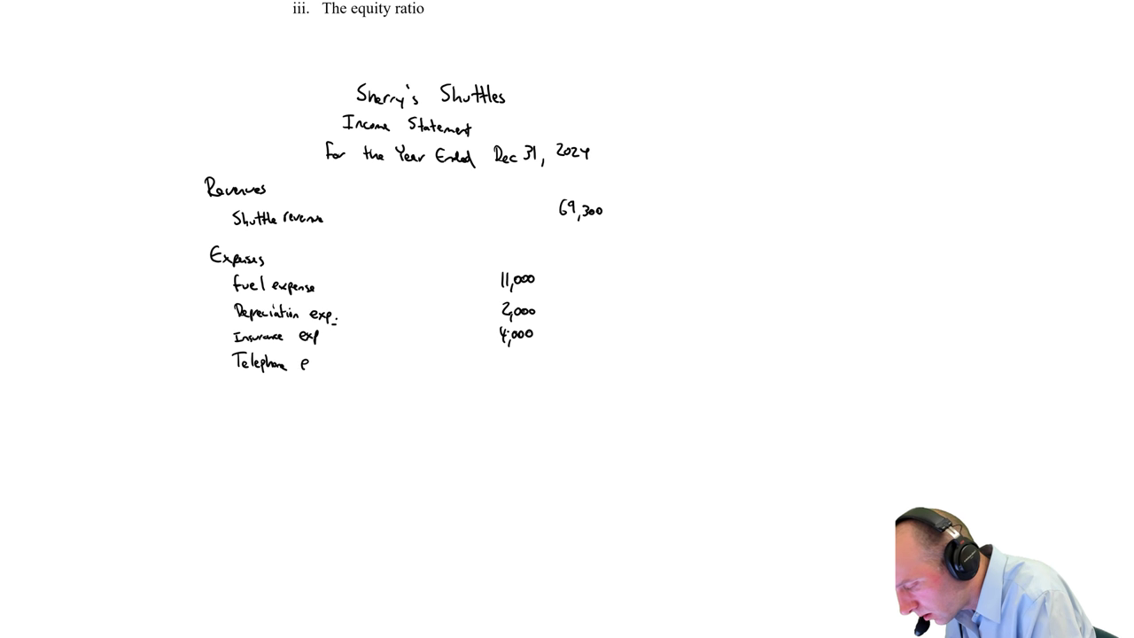
type("exp")
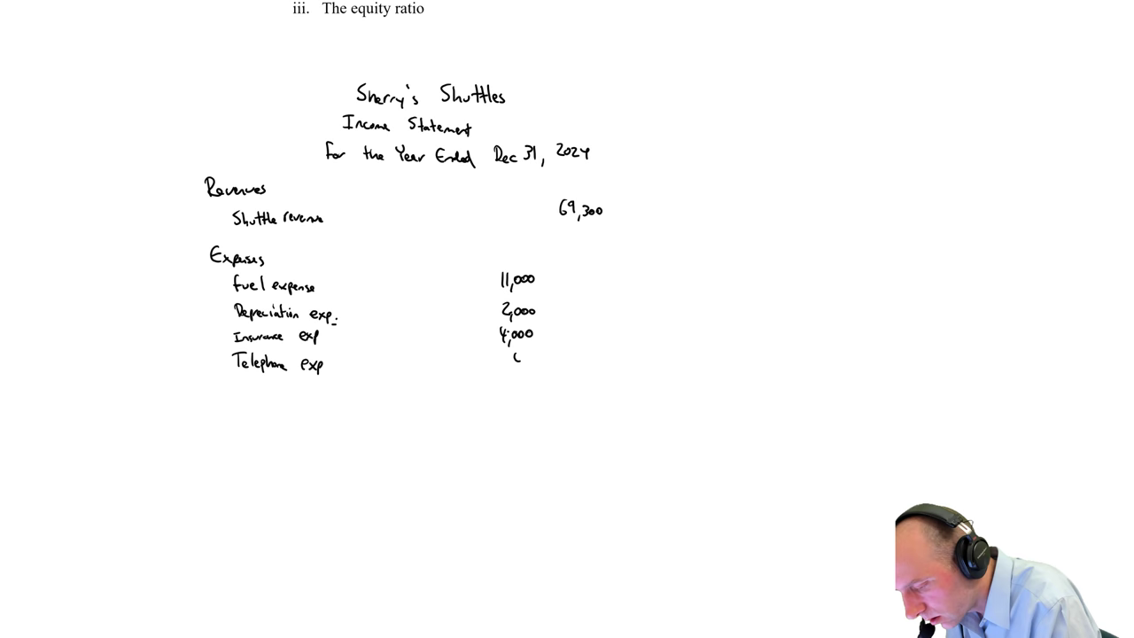
scroll("down", 3)
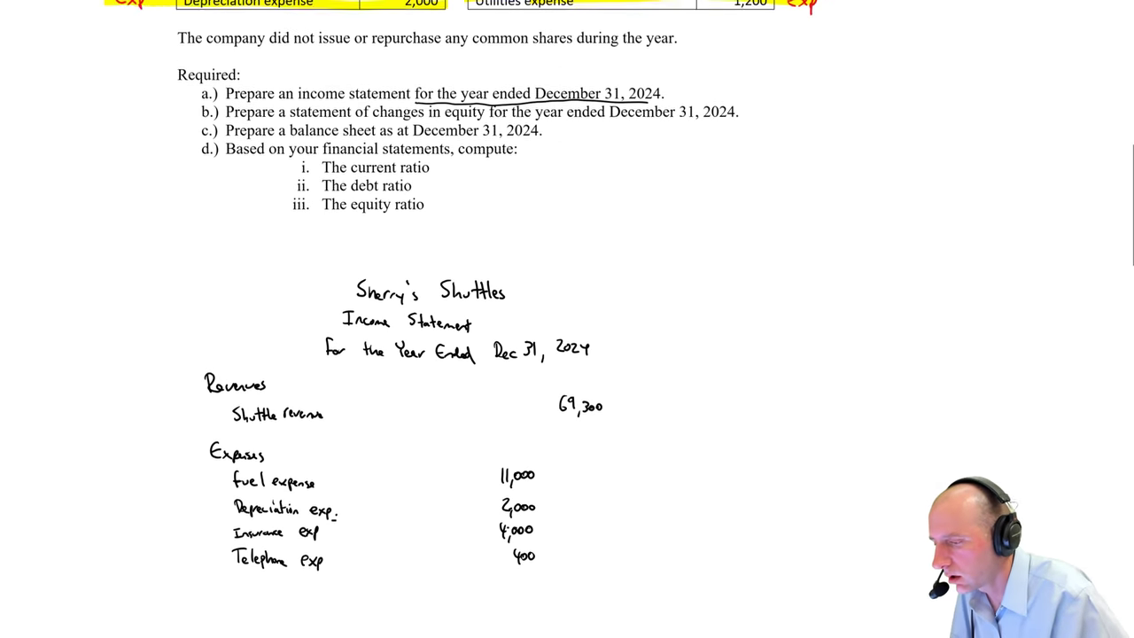
scroll("down", 3)
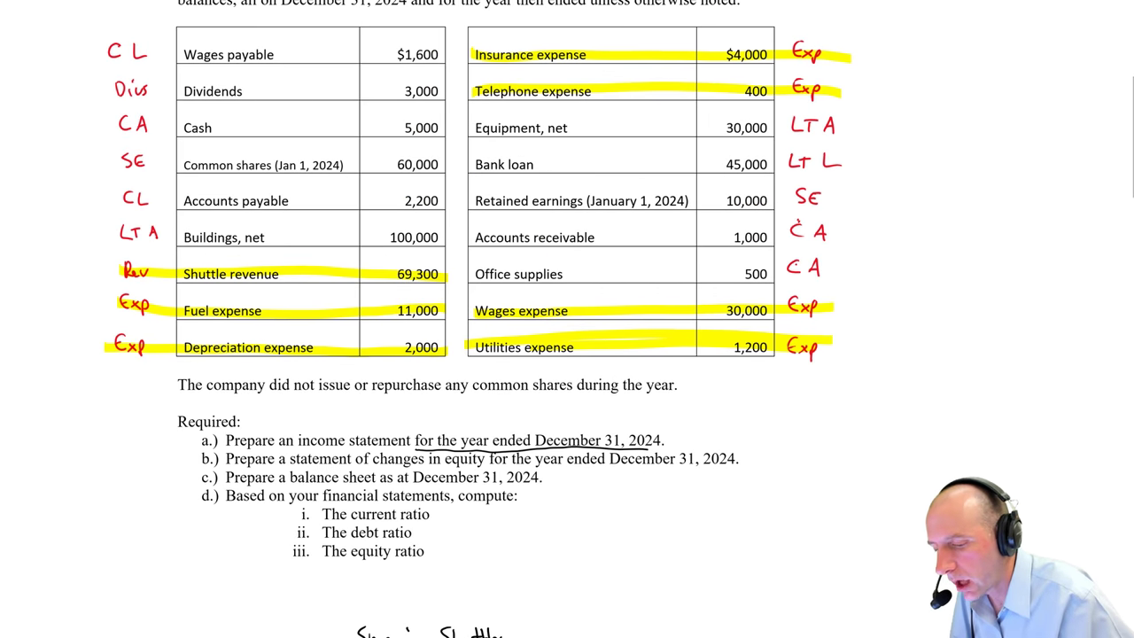
scroll("down", 3)
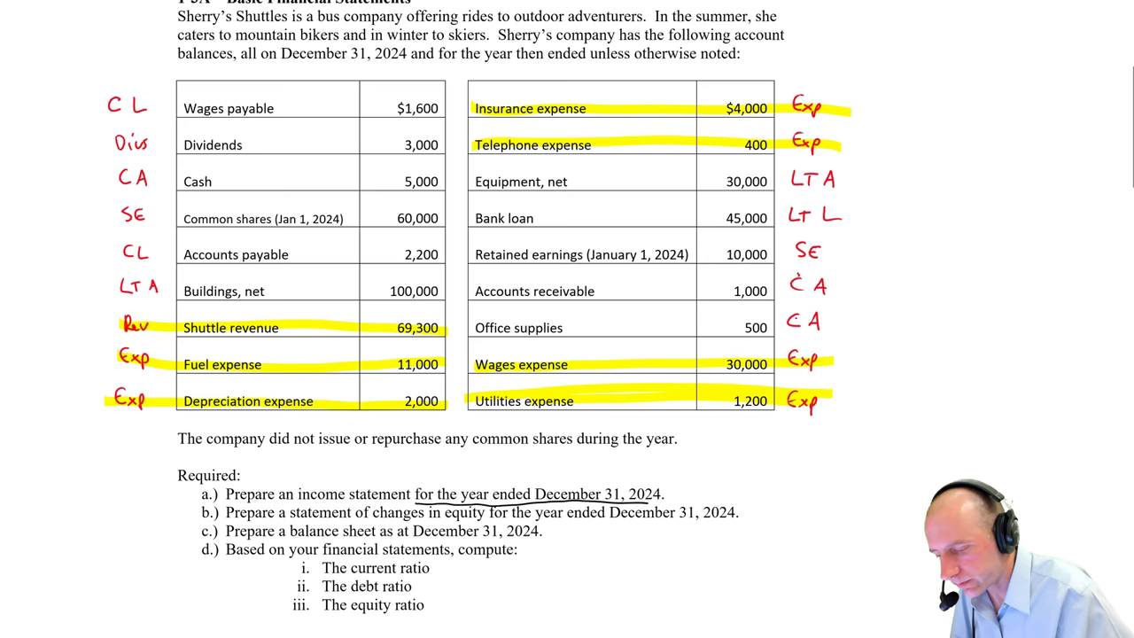
scroll("down", 3)
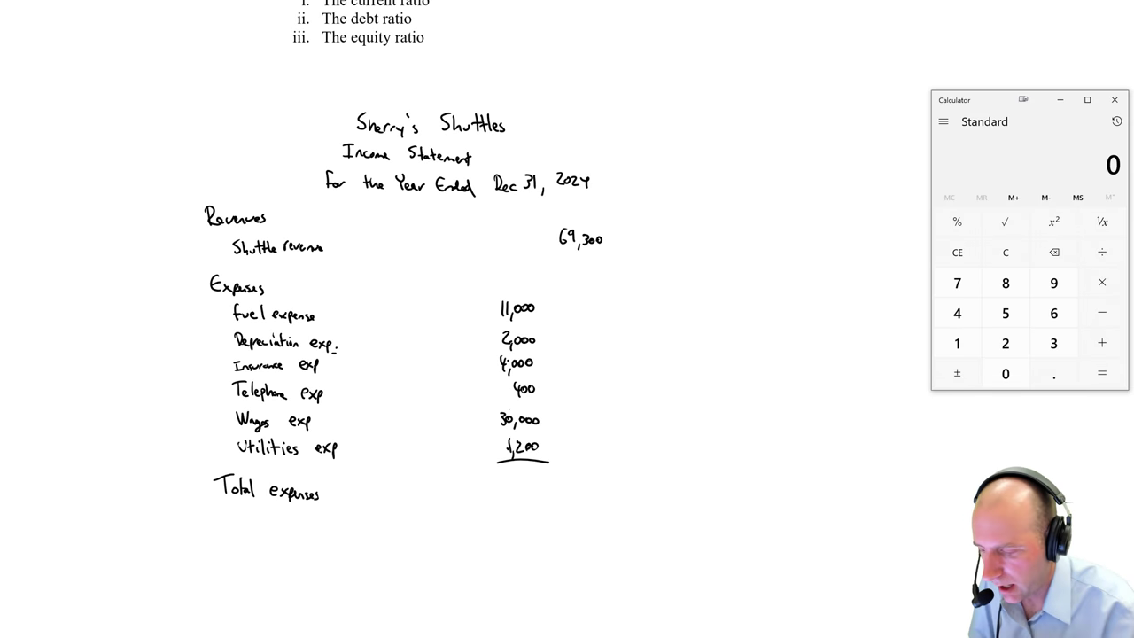
Step: Begin entering the expense sum 11000+2000+4000+400+30000 in Calculator
left_click(1005, 373)
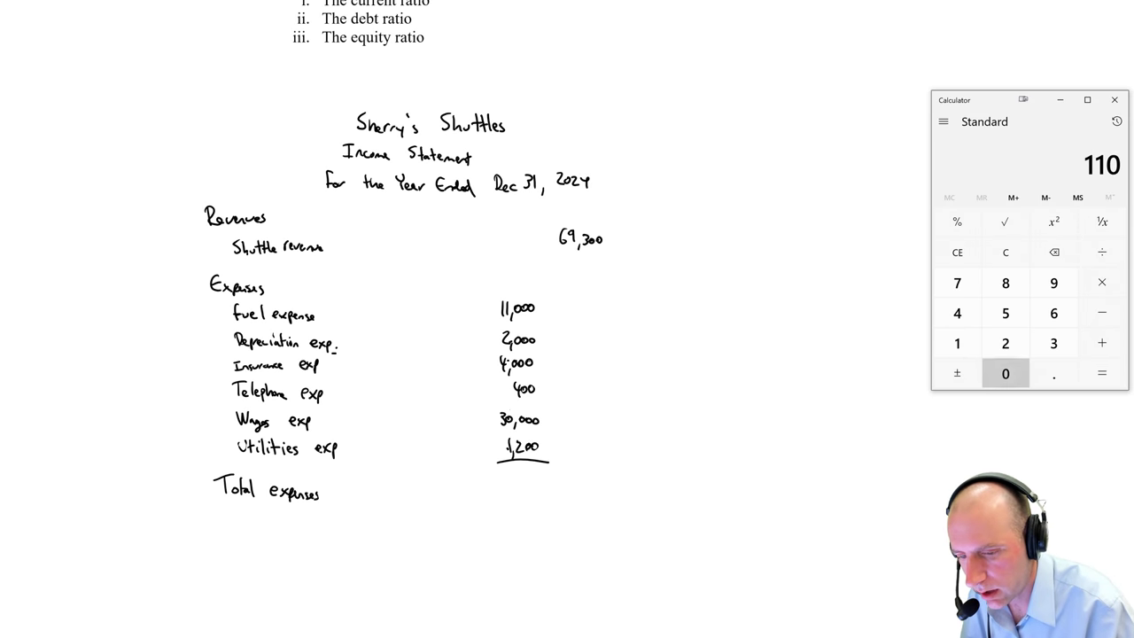
left_click(957, 343)
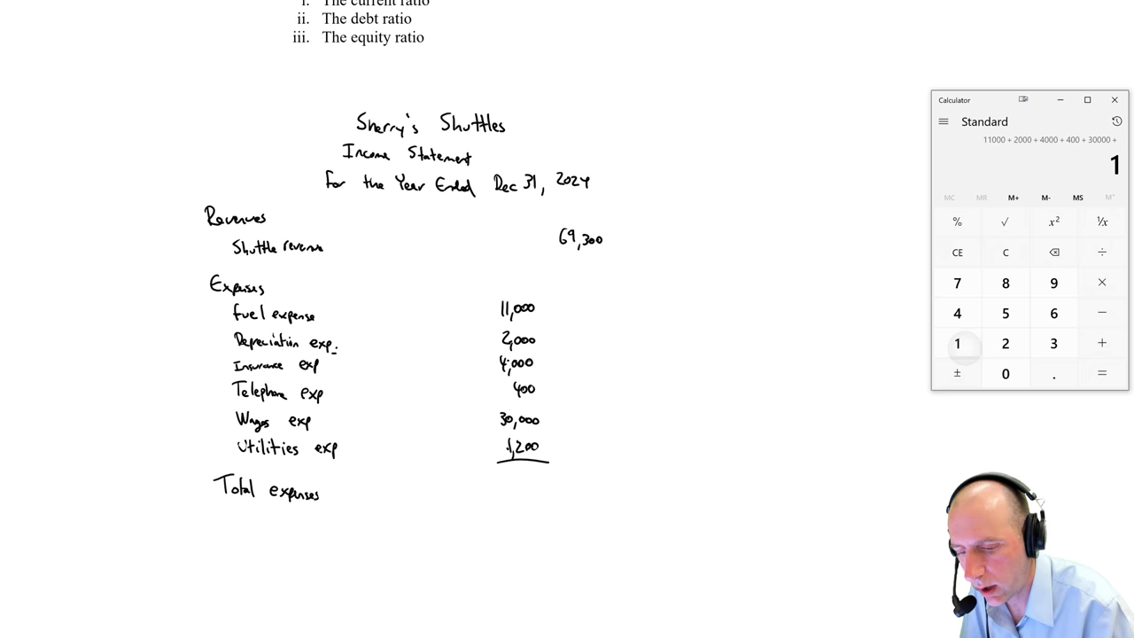